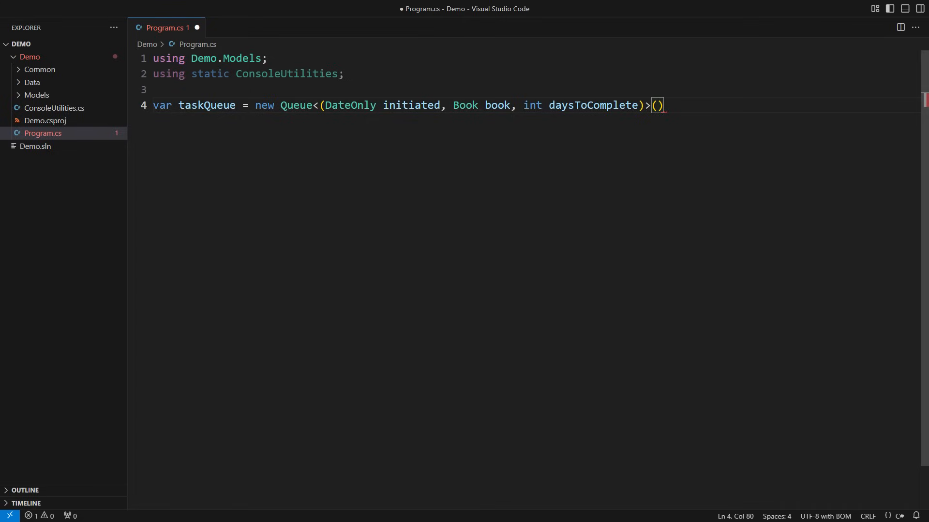
# Build taskQueue from IncomingTasks and add 'using var day = WorkDays.GetEnumerator();'
pyautogui.write('IncomingTasks')
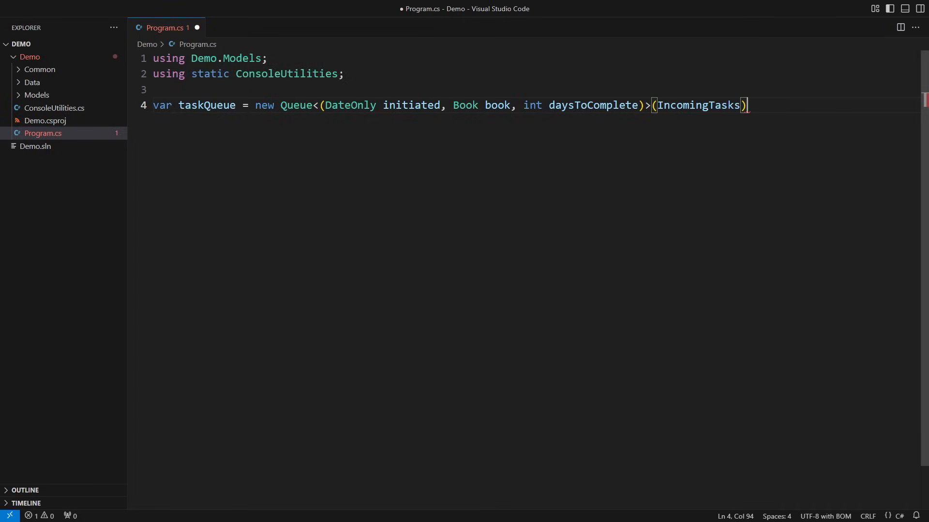
pyautogui.write(';')
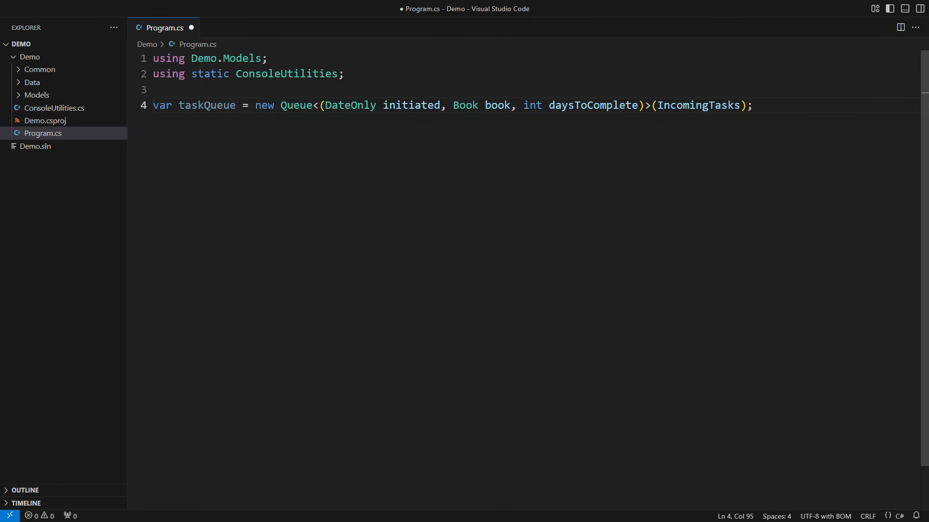
pyautogui.write('using var day = WorkDays.GetEnum')
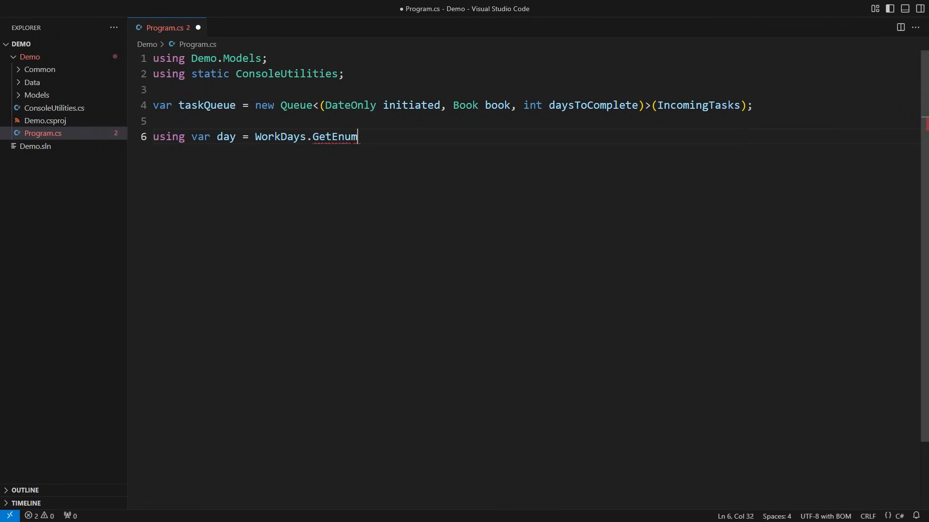
pyautogui.write('erator();')
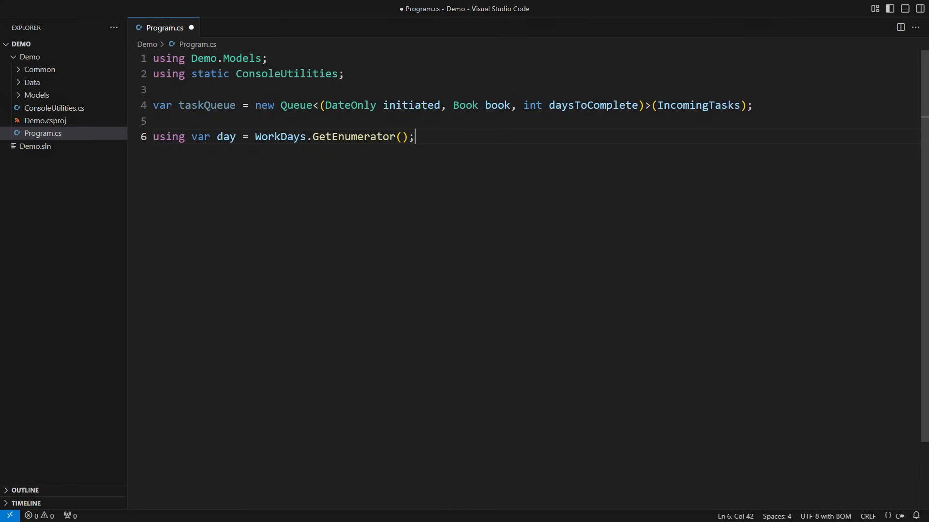
# Add record WorkItem(Book Book, int WorkDays), declare 'WorkItem? currentTask = null;' and begin a while loop
pyautogui.write('record WorkItem(Book Book, int WorkDays);')
pyautogui.click(453, 105)
pyautogui.write('WorkItem task')
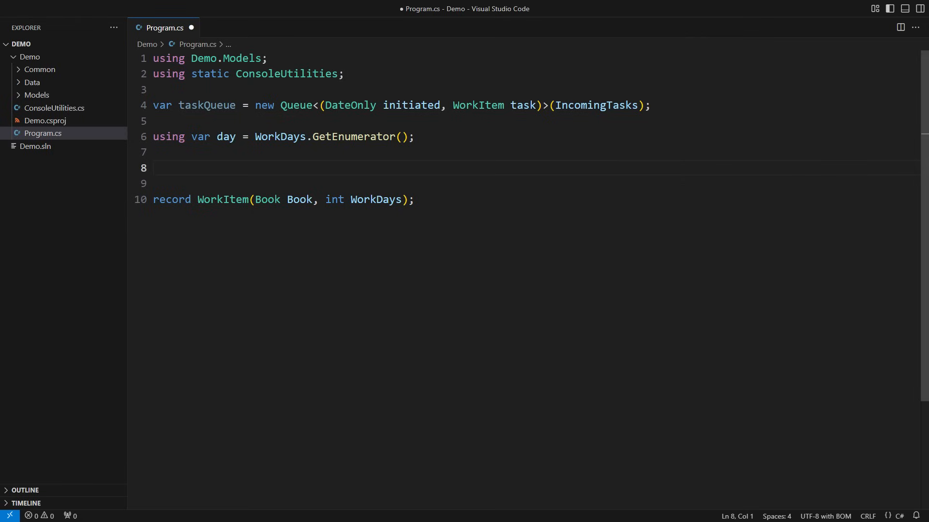
pyautogui.write('WorkItem? currentTask = null;')
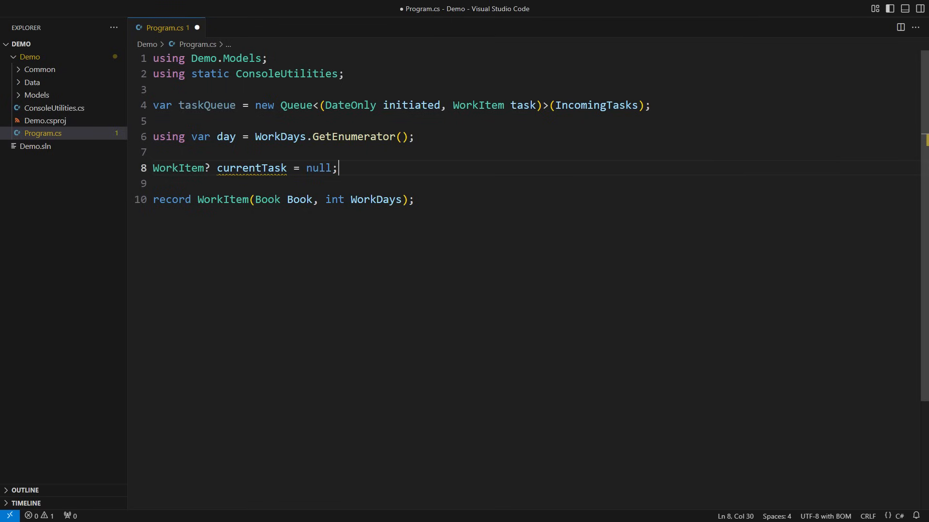
pyautogui.write('while (')
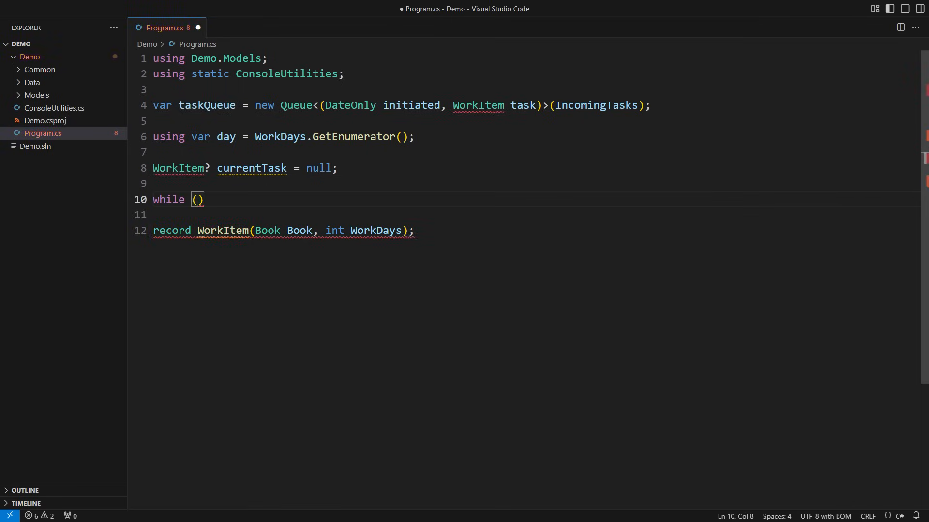
# Loop while currentTask or queued tasks remain, reporting and clearing tasks that reach zero WorkDays
pyautogui.write('currentTask is not null')
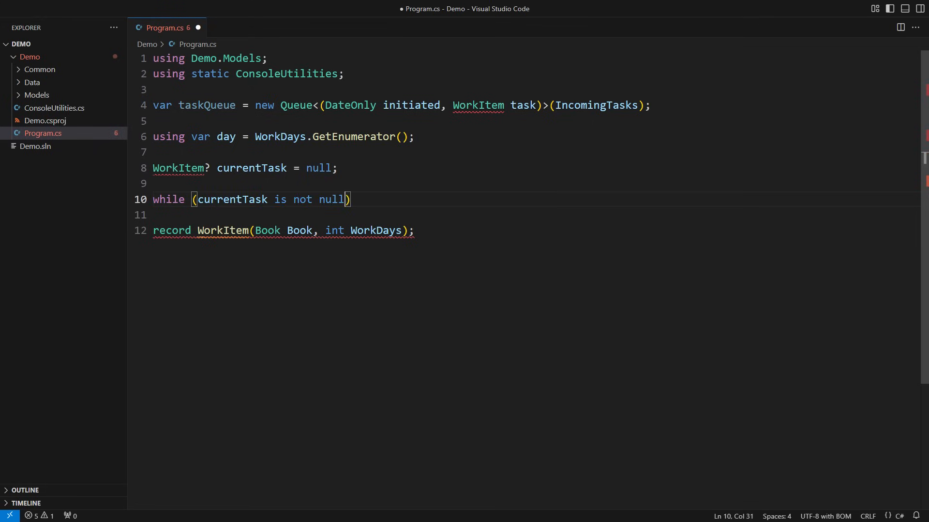
pyautogui.write('|| taskQueue.Count > 0')
pyautogui.write('day.MoveNext')
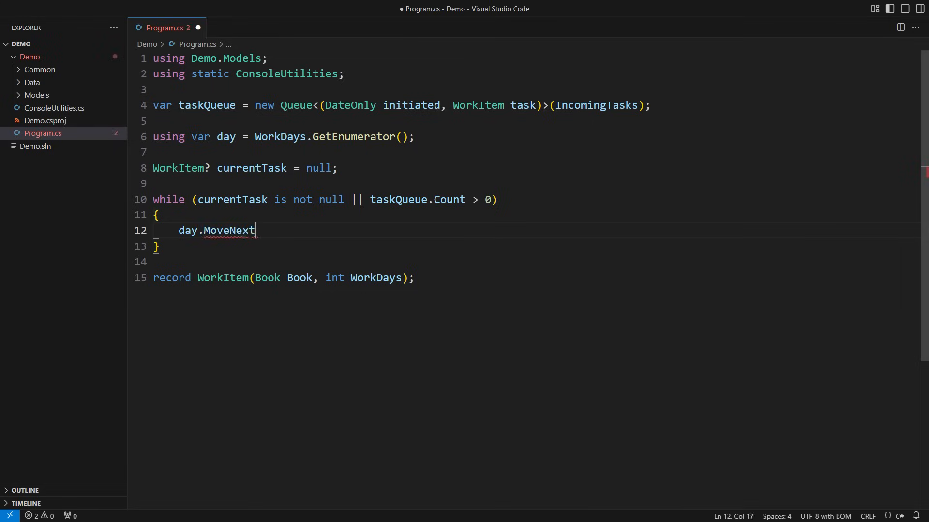
pyautogui.write('();')
pyautogui.write('if (currentTask is {')
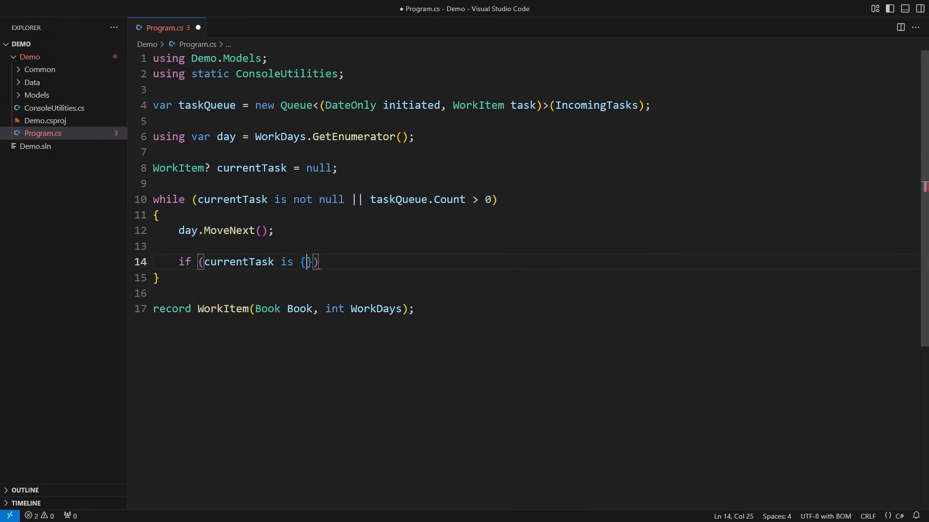
pyautogui.write('WorkDays: 0')
pyautogui.write('{')
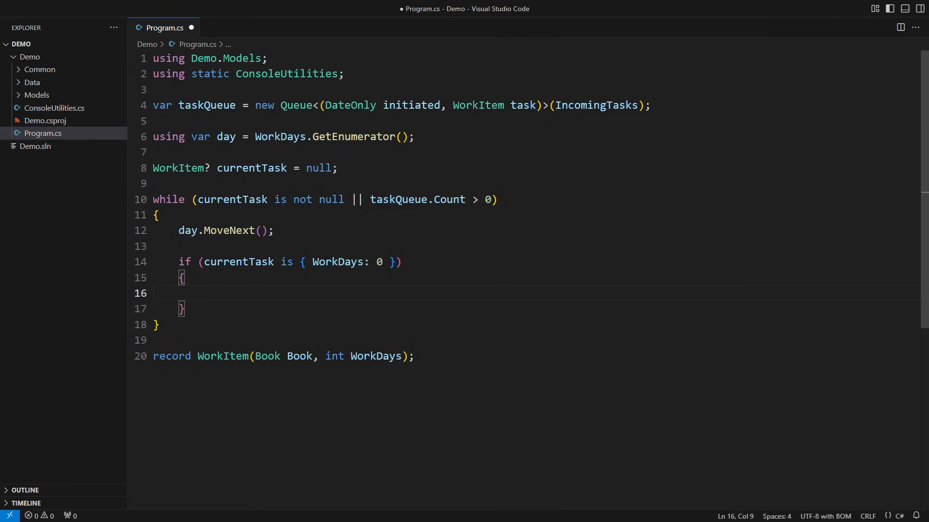
pyautogui.write('ReportCompletion(currentTask.Book, day.Current)')
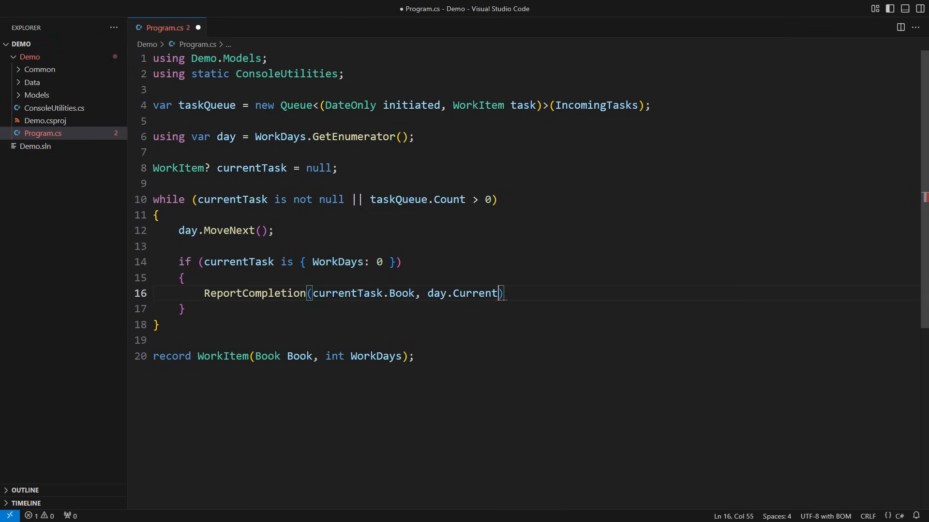
pyautogui.write('currentTask = null;')
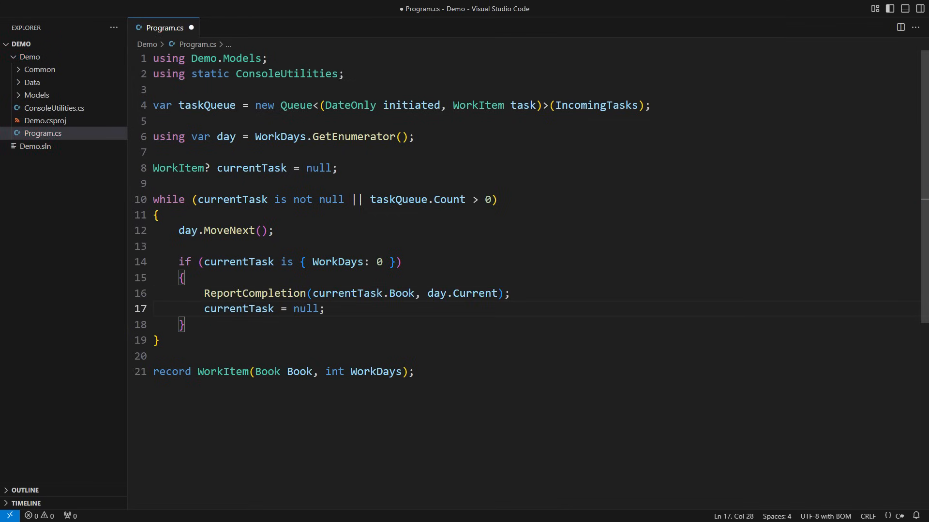
pyautogui.write('// Check if the previous task is completed')
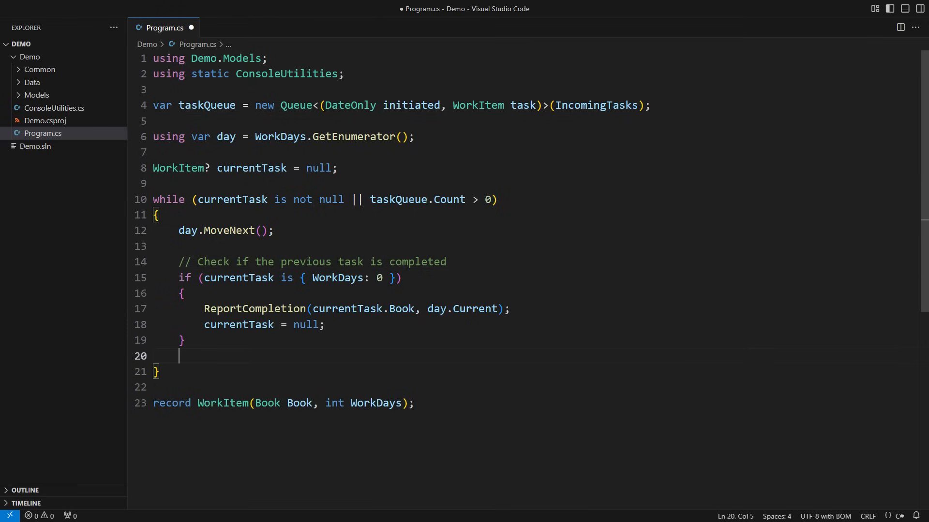
# Dequeue a due task when idle and decrement the current task's WorkDays by 1
pyautogui.write('// Check if there is a new task to start')
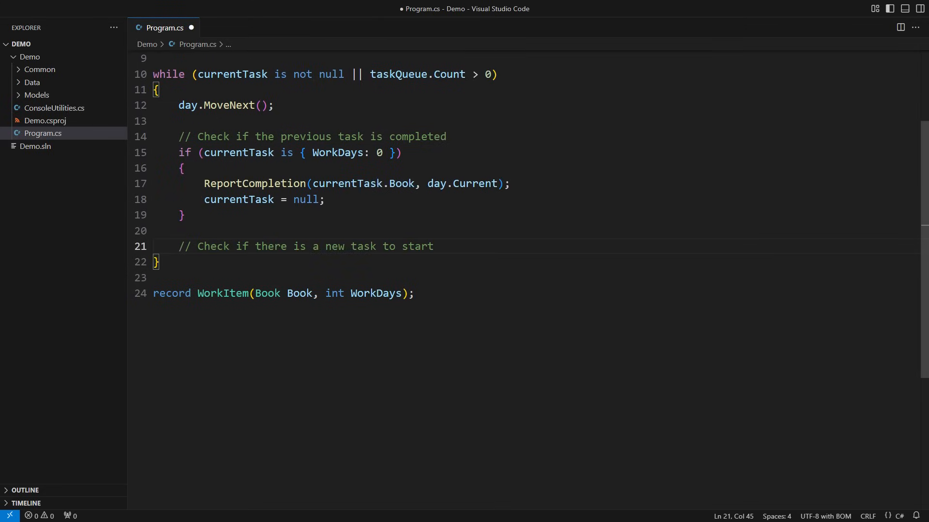
pyautogui.write('if (currentTask is null)')
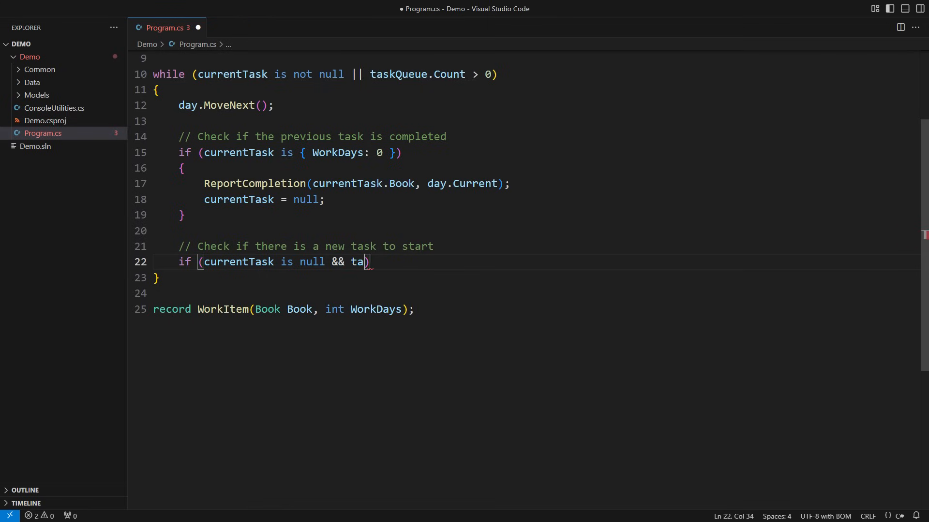
pyautogui.write('skQueue.Count > 0 && taskQueue.Peek(')
pyautogui.write('(_, currentTask) = taskQueue.Dequeue();')
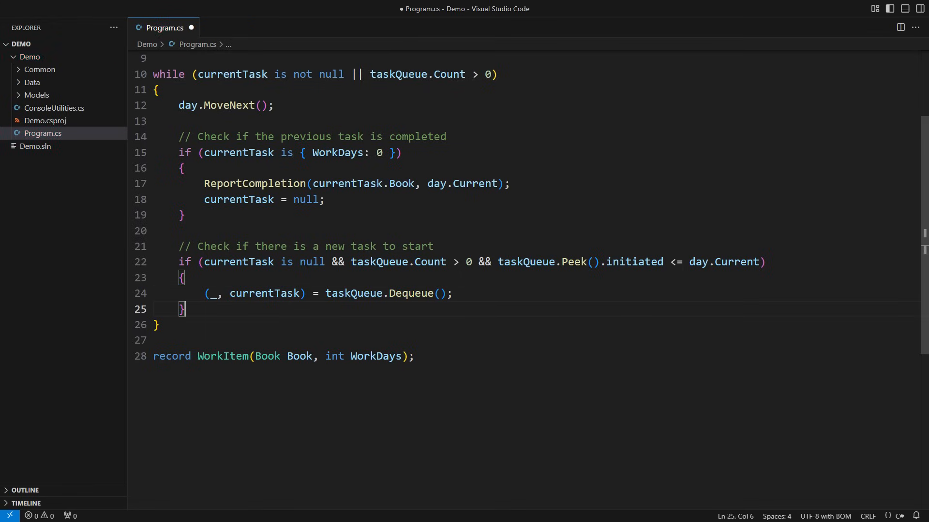
pyautogui.write('// Work on the current task')
pyautogui.write('currentTask = currentTask with { WorkDays = current')
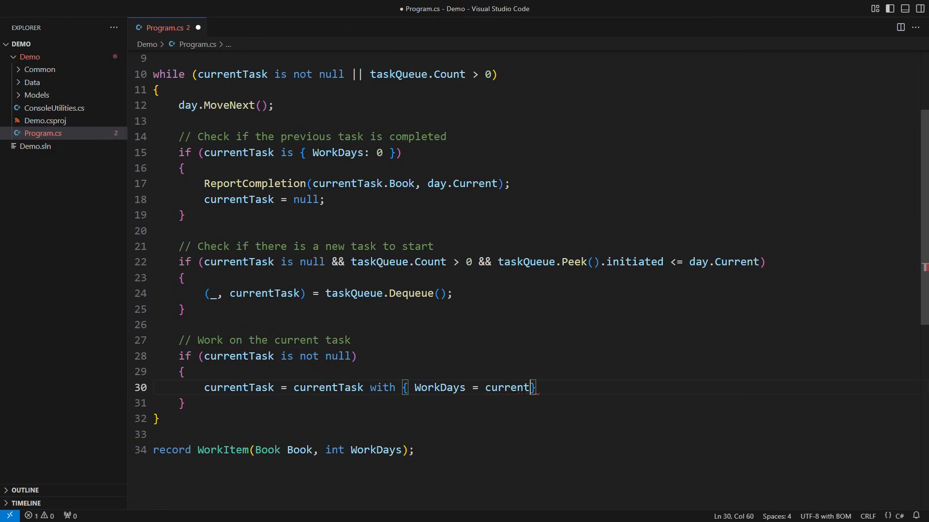
pyautogui.write('Task.WorkDays - 1 };')
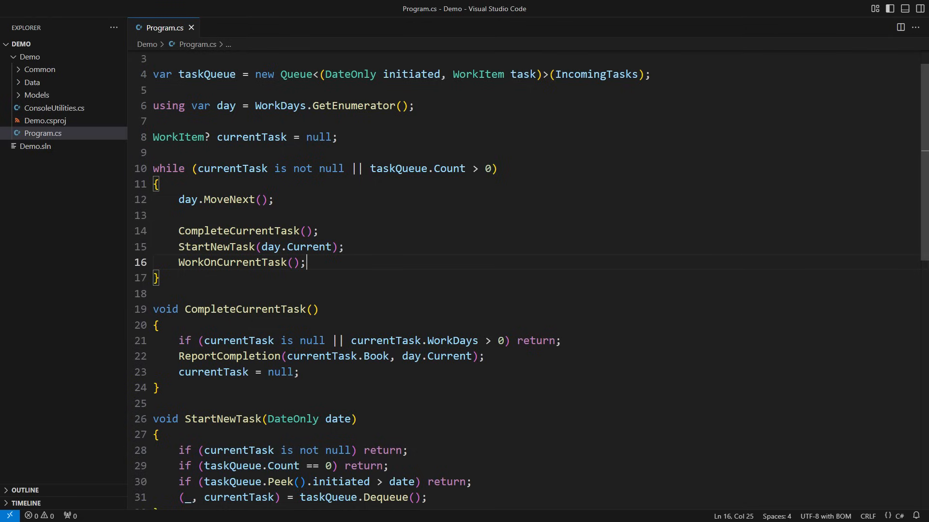
# Scroll down past the extracted CompleteCurrentTask, StartNewTask and WorkOnCurrentTask functions
pyautogui.scroll(-3)
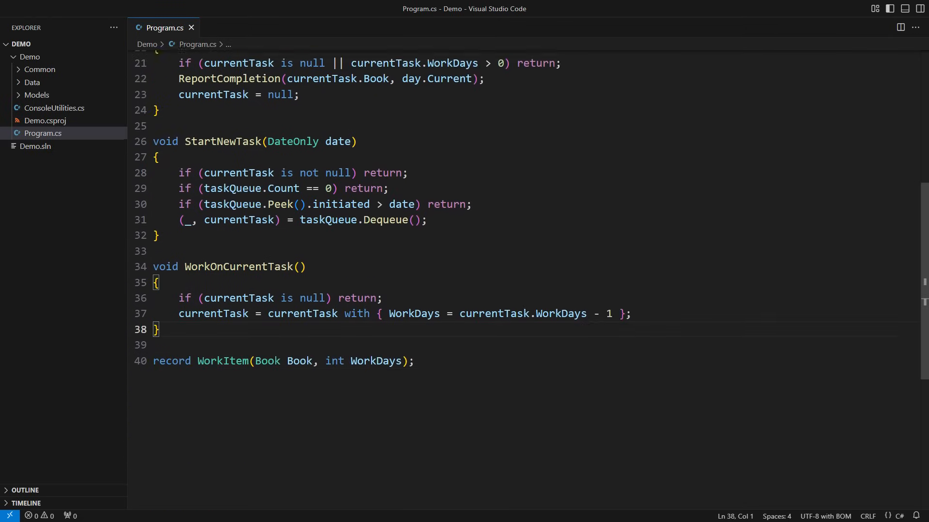
# Declare 'enum Priority' and add 'Priority priority,' to the queue's tuple type
pyautogui.write('enum')
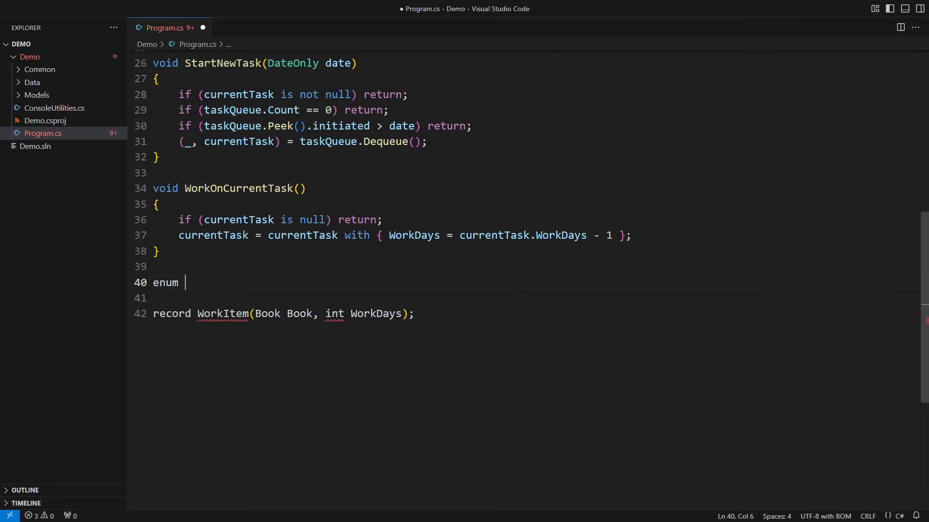
pyautogui.write('Priority')
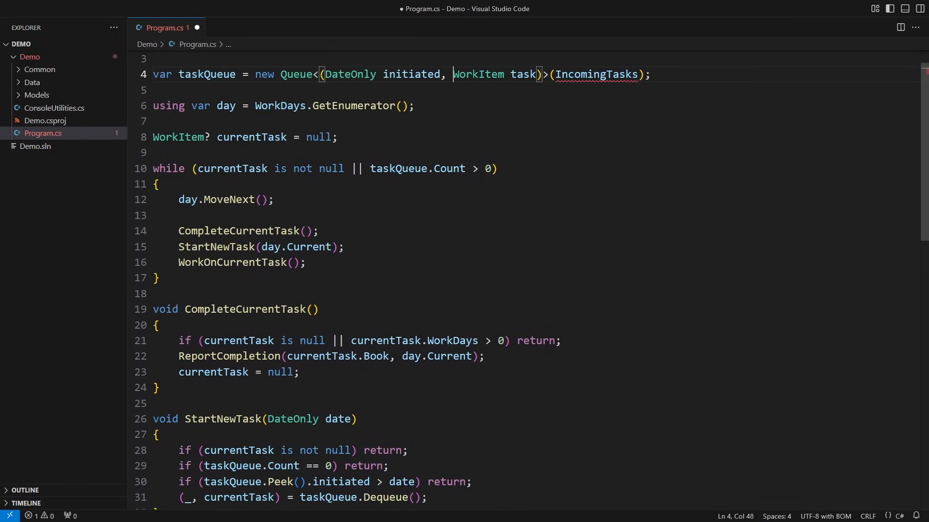
pyautogui.write('Priority priority,')
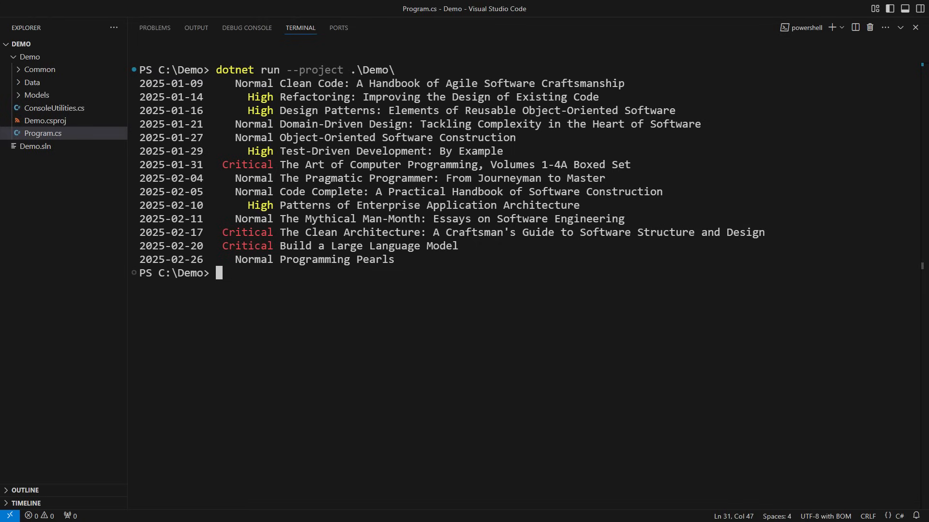
# Leave the run output and return to editing Program.cs
pyautogui.click(43, 133)
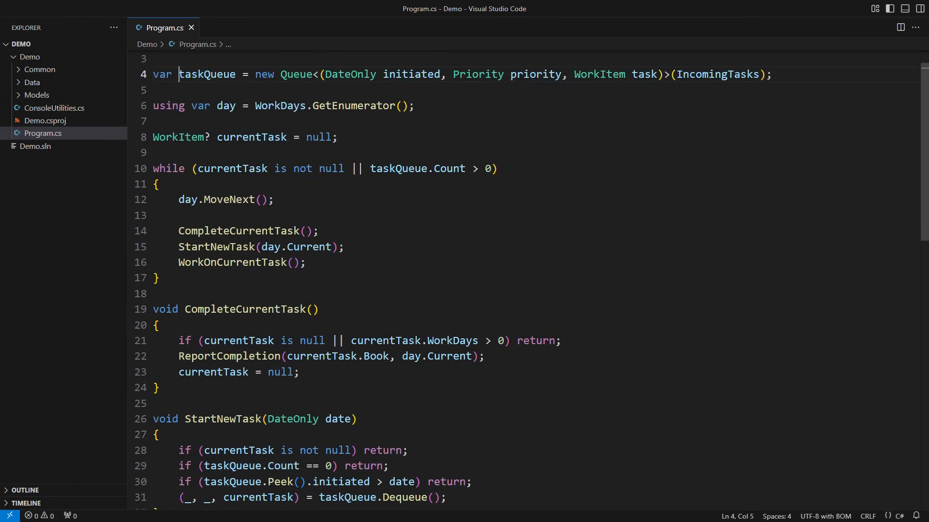
# Rename taskQueue to incomingItems and declare 'var workQueue = new Queue<WorkItem>();'
pyautogui.press('F2')
pyautogui.write('incomingItems')
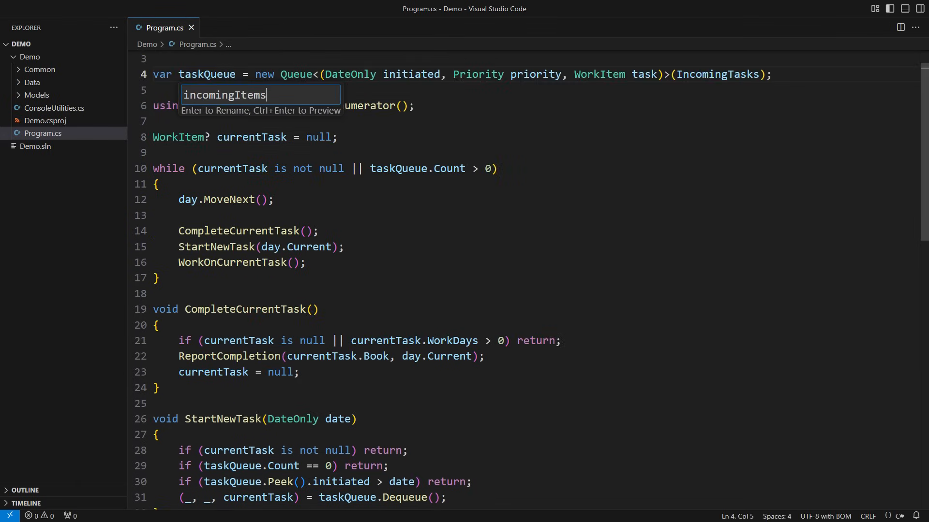
pyautogui.press('Enter')
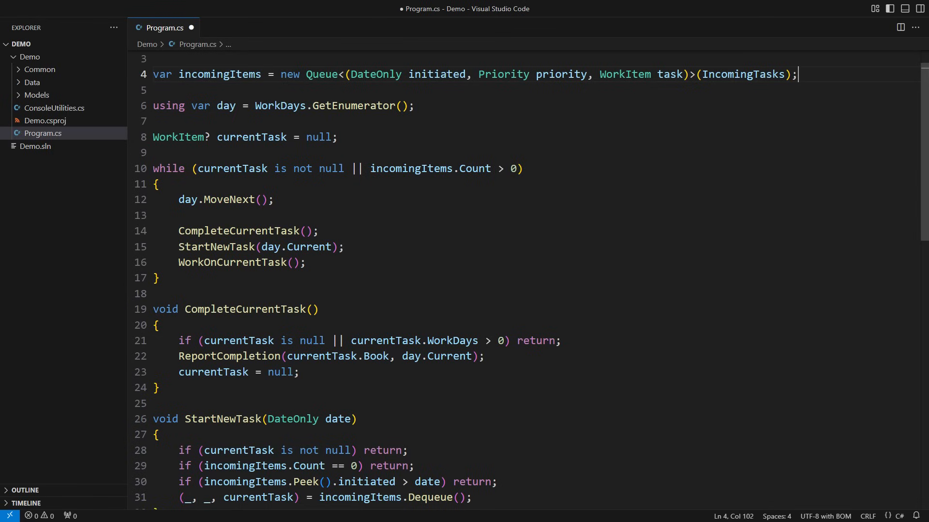
pyautogui.write('var workQueue')
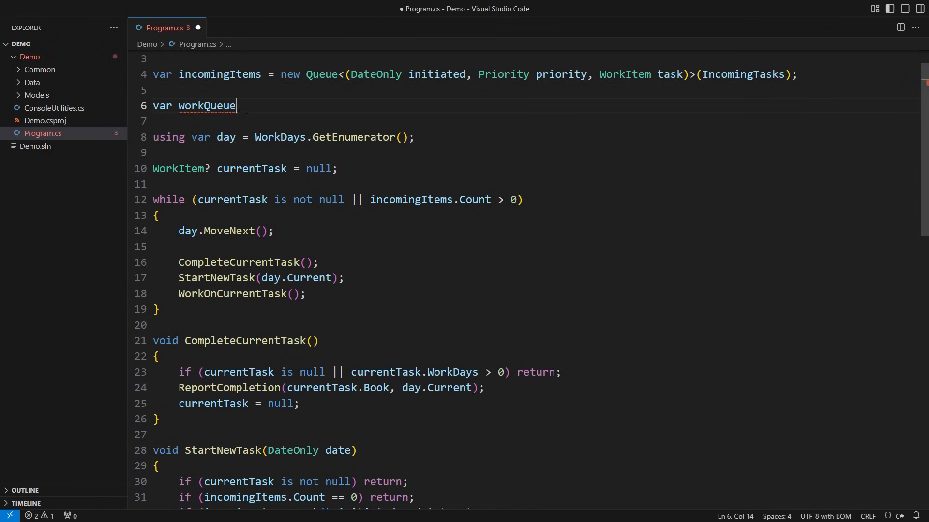
pyautogui.write('= new Queue<WorkItem>();')
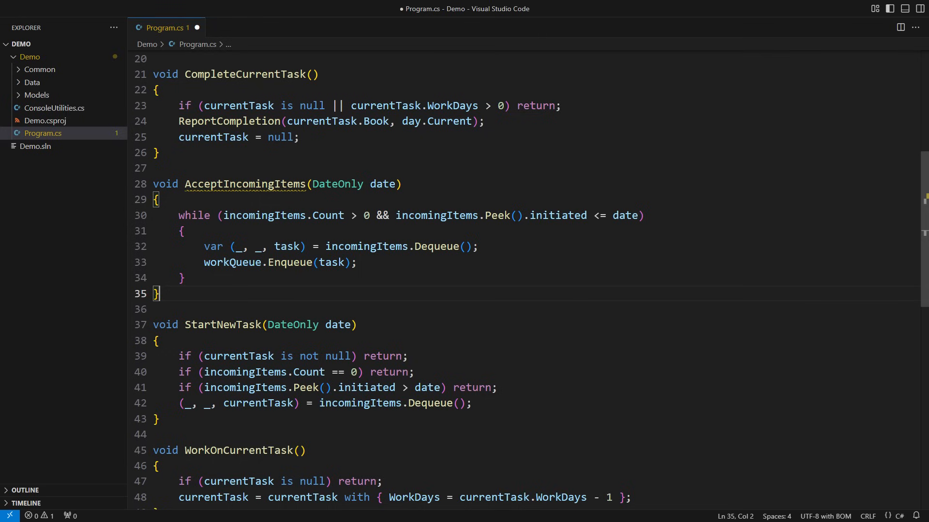
# Call AcceptIncomingItems in the loop and drop StartNewTask's day.Current argument
pyautogui.click(153, 324)
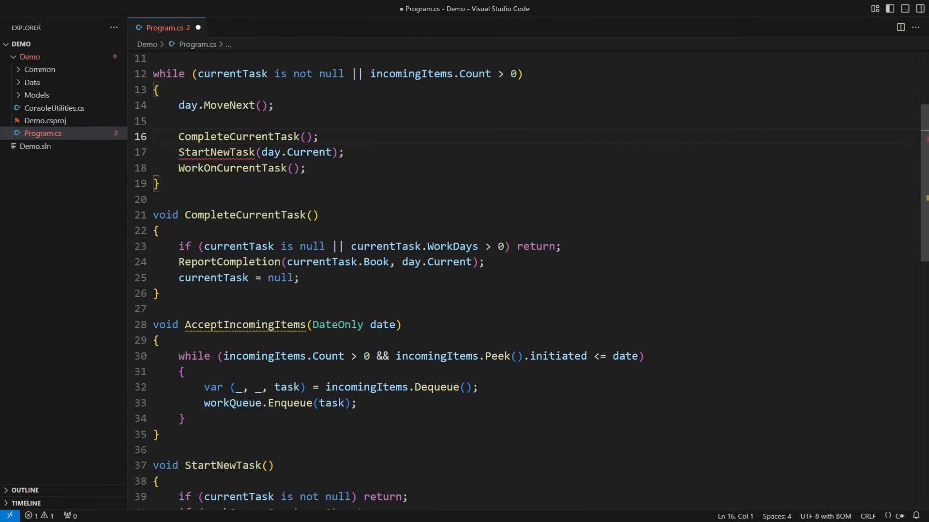
pyautogui.write('AcceptIncomingItem')
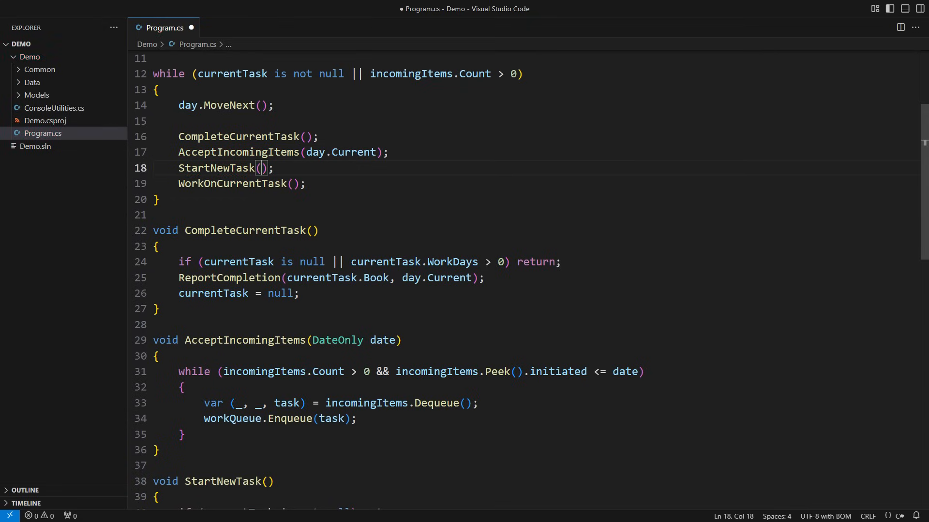
pyautogui.click(169, 74)
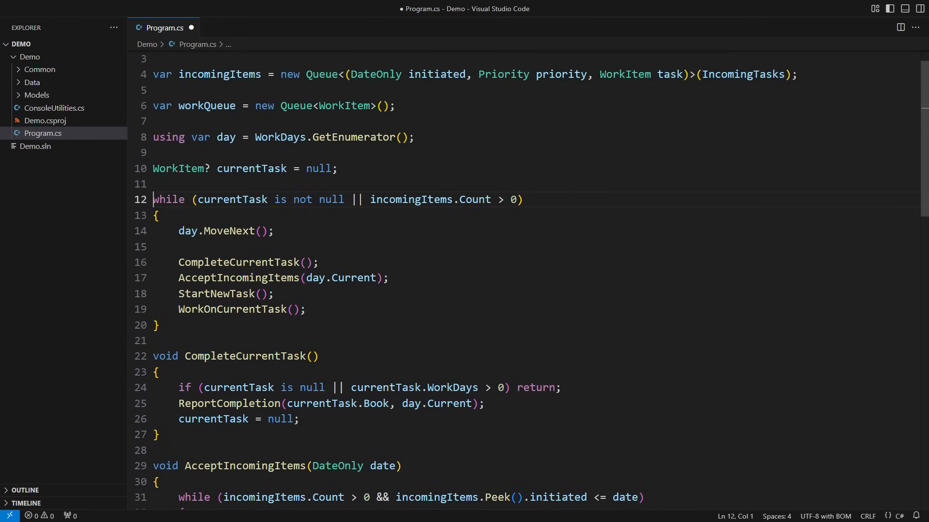
# Make workQueue a PriorityQueue<WorkItem, Priority> and enqueue each item with its deconstructed priority
pyautogui.click(394, 105)
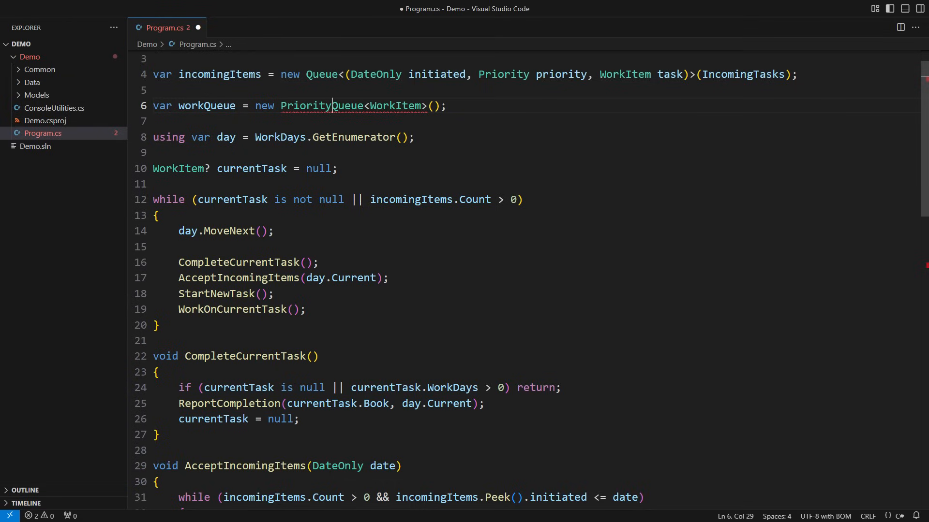
pyautogui.write(', Priority')
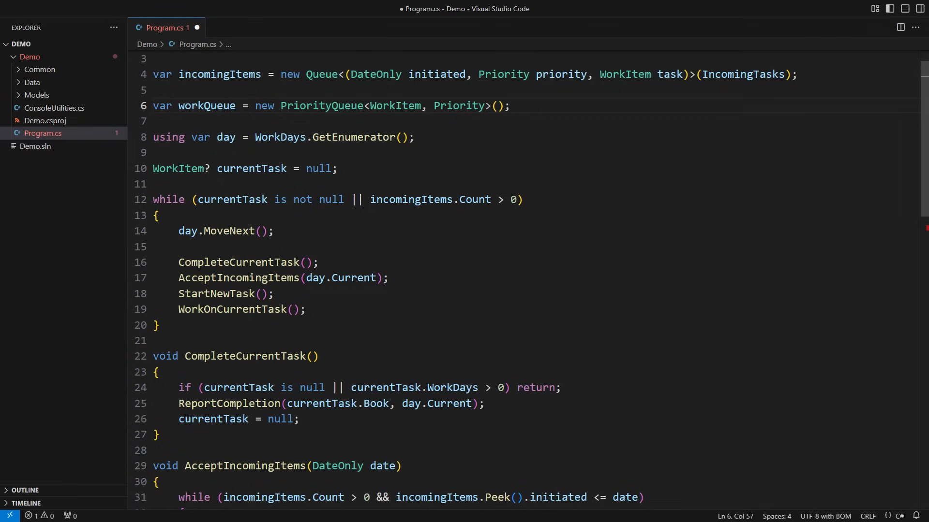
pyautogui.click(171, 419)
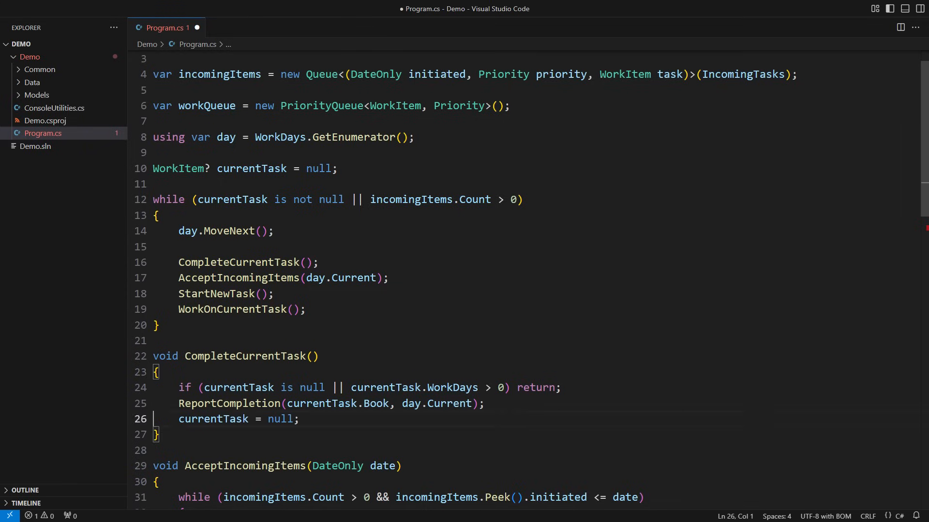
pyautogui.scroll(-3)
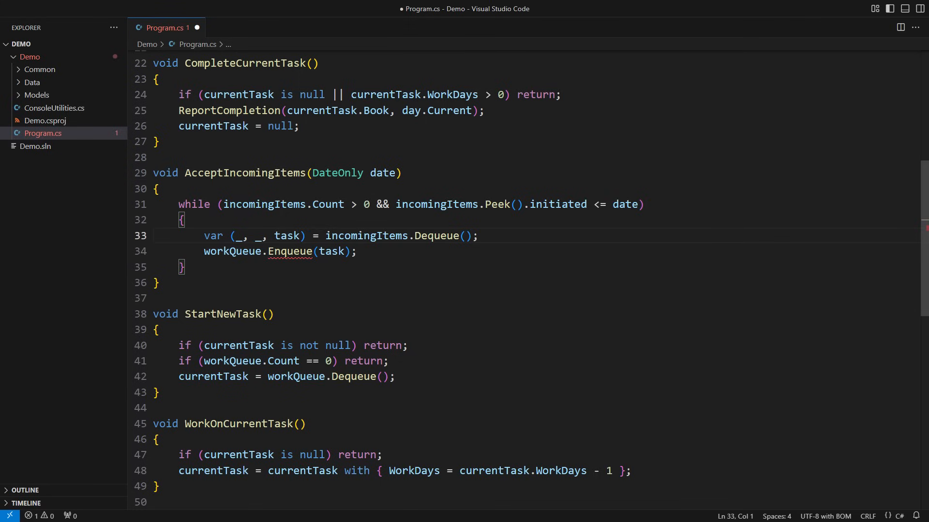
pyautogui.write('priority')
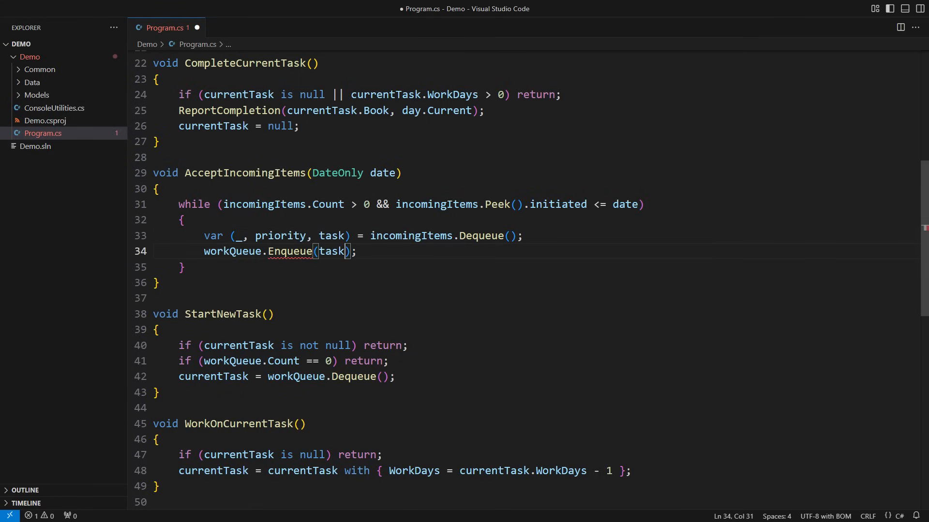
pyautogui.write(', priority')
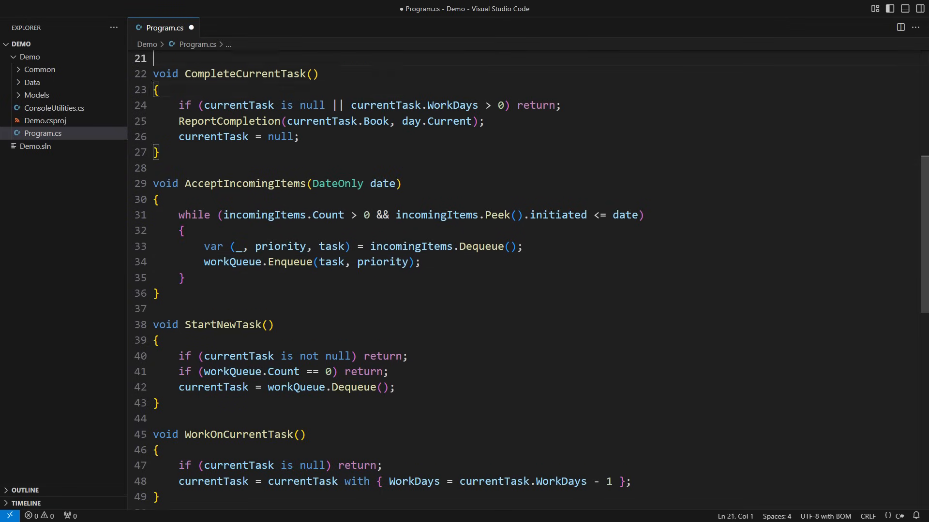
pyautogui.scroll(3)
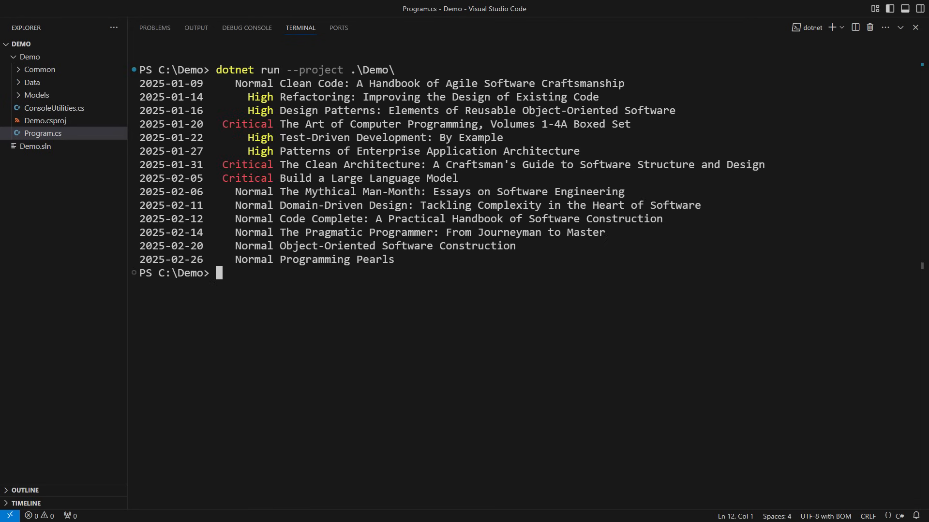
# Close the terminal panel and return to the Program.cs editor
pyautogui.click(810, 28)
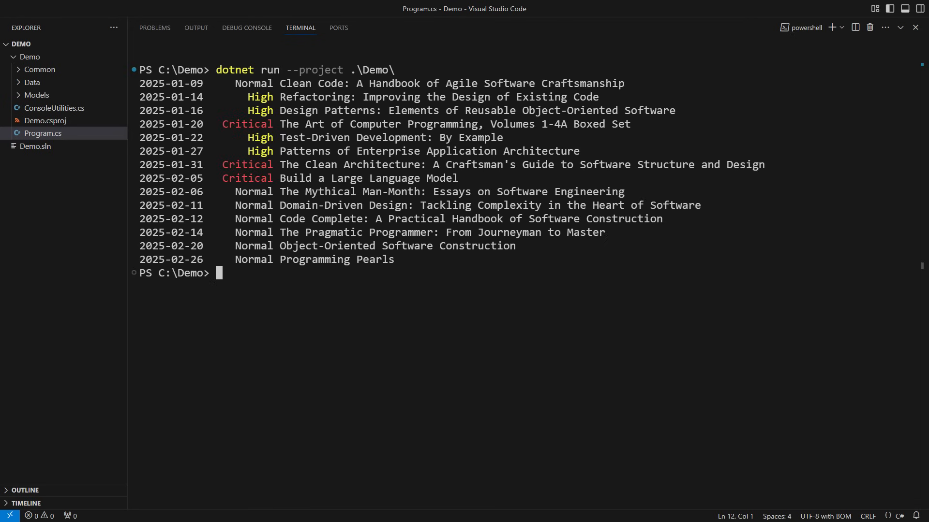
pyautogui.click(42, 133)
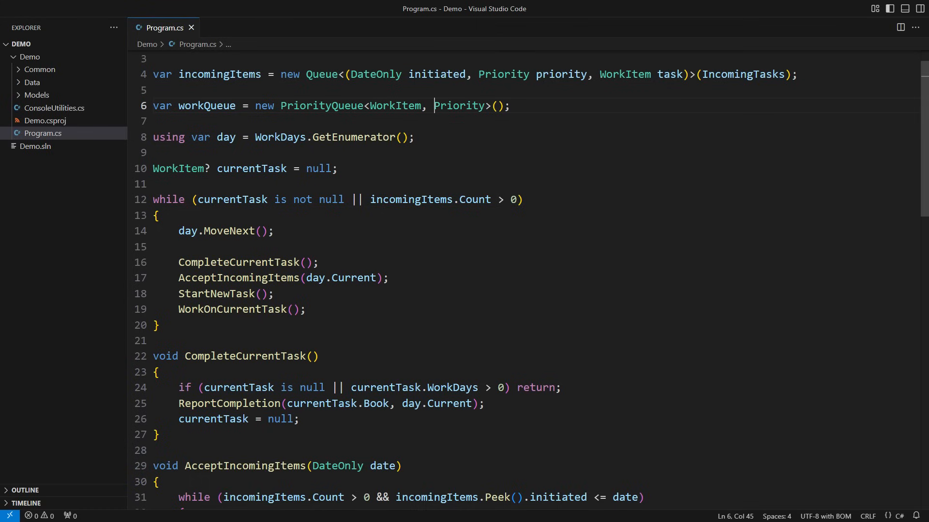
# Declare record struct SortOrder(Priority Priority, DateOnly DateArrived) : IComparable<SortOrder>, comparing Priority first
pyautogui.write('(')
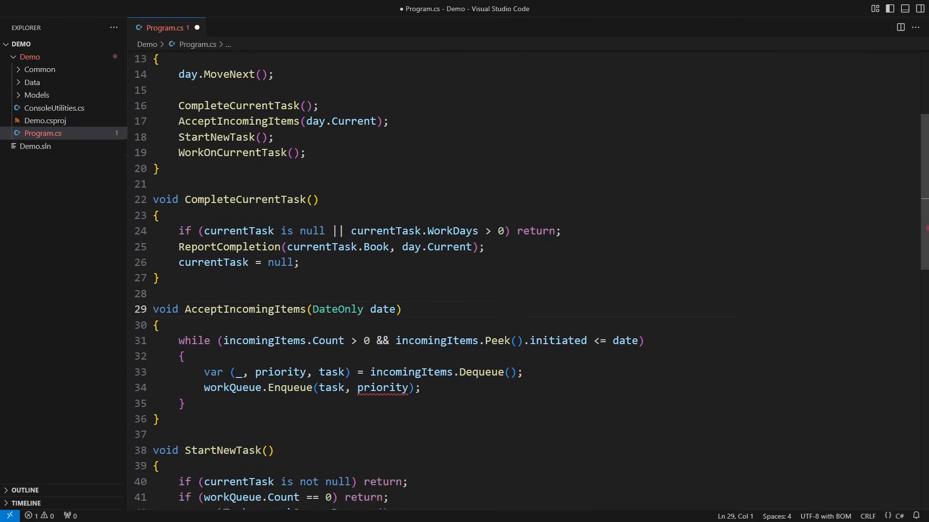
pyautogui.scroll(-3)
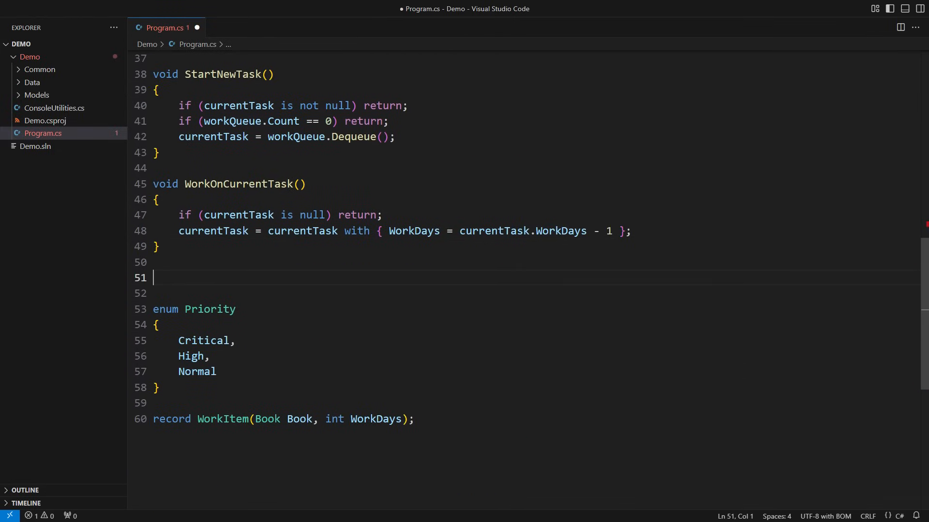
pyautogui.write('record struct SortOrder(Priority Priority)')
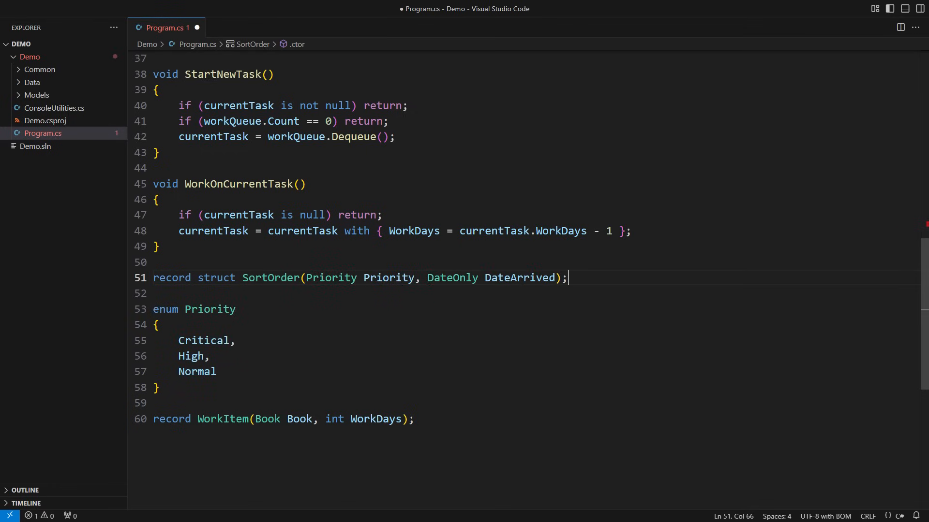
pyautogui.write(': IComparable<SortOrder>')
pyautogui.write('public int CompareTo(SortOrder other) =>')
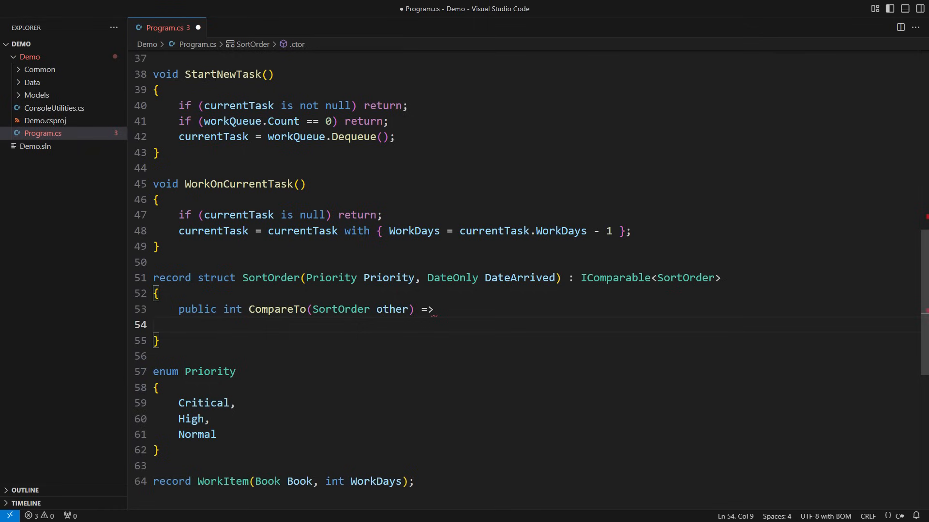
pyautogui.write('Priority != other.Priority ? Priority.CompareTo(other.Priority)')
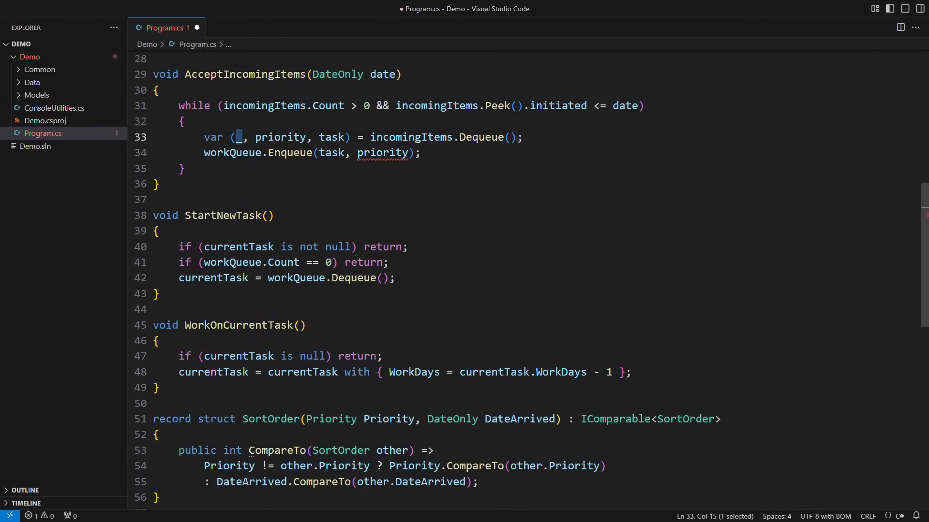
# Rename the discarded tuple element to dateArrived and key the work queue by SortOrder
pyautogui.write('dateArrived)>();')
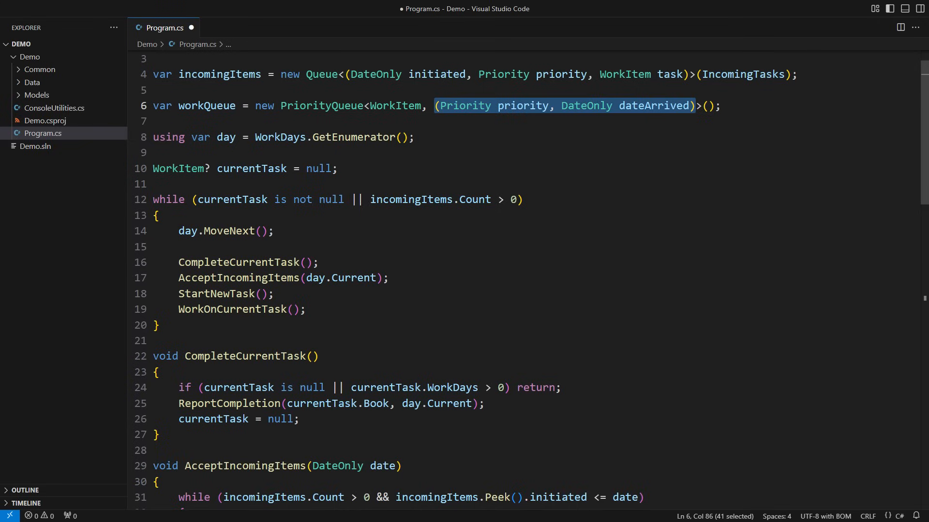
pyautogui.write('SortOrder')
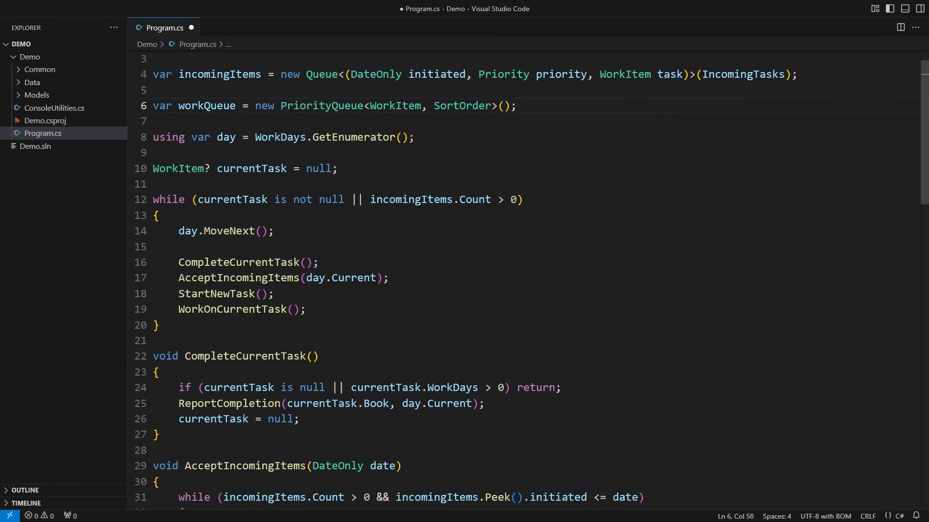
pyautogui.scroll(-3)
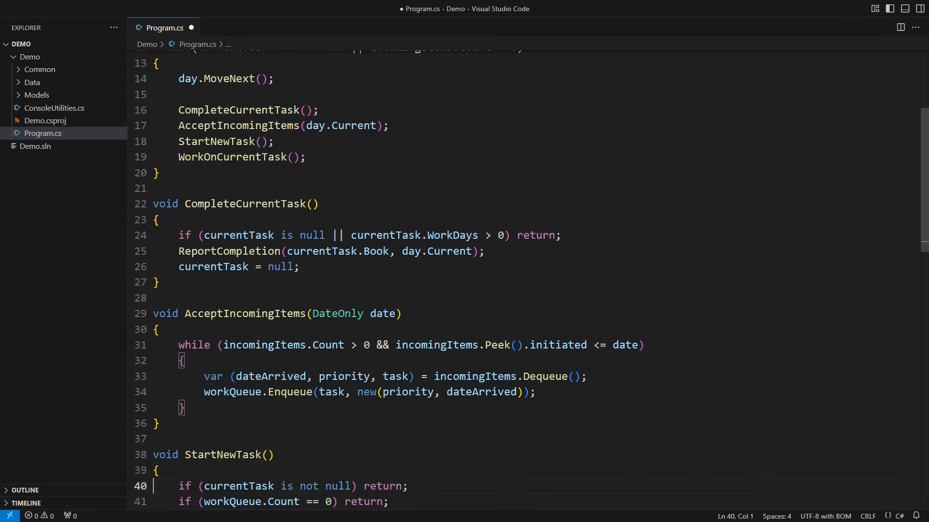
pyautogui.scroll(-3)
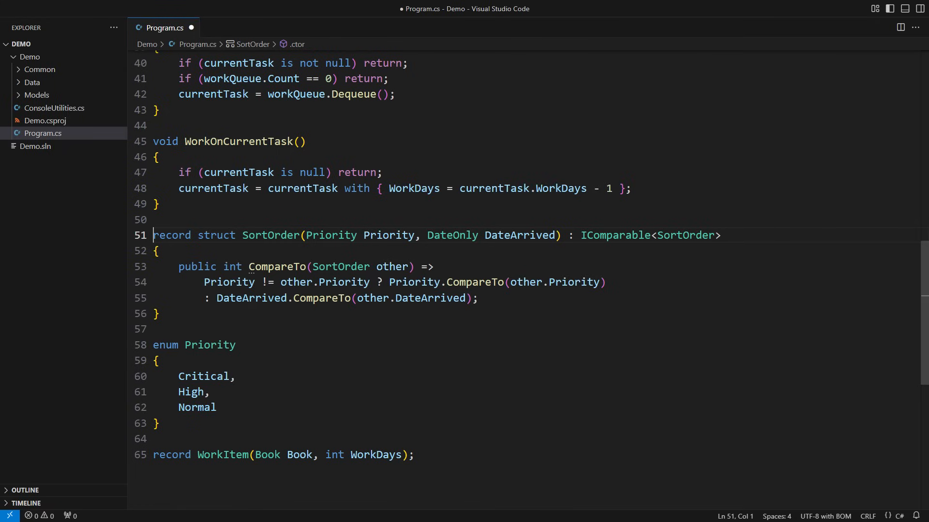
# Add a long Sequence to SortOrder and break CompareTo ties with Sequence.CompareTo(other.Sequence)
pyautogui.click(382, 235)
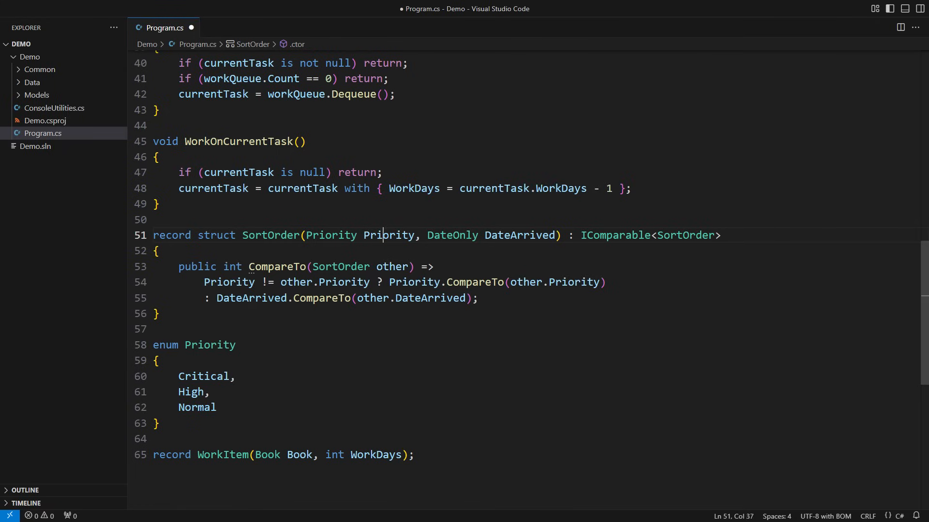
pyautogui.write(', long Sequence')
pyautogui.write(': S')
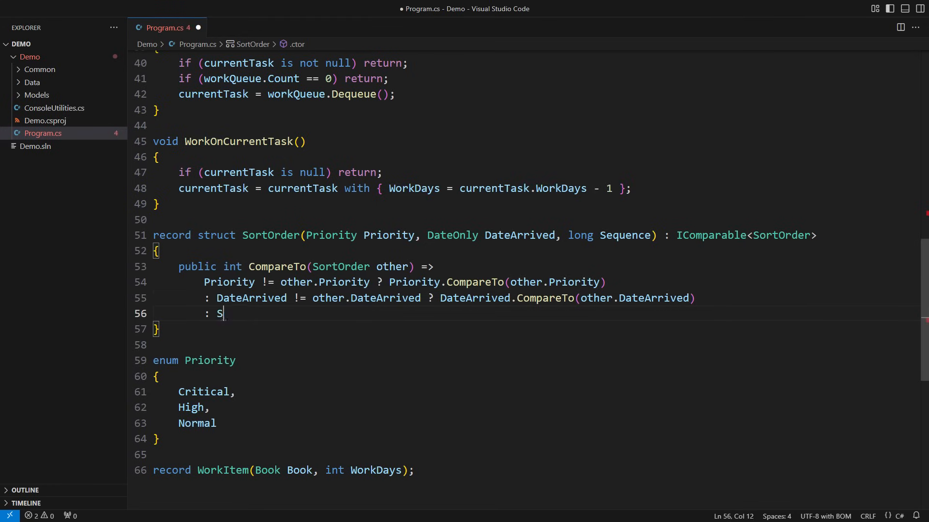
pyautogui.write('equence.CompareTo(other.Sequence);')
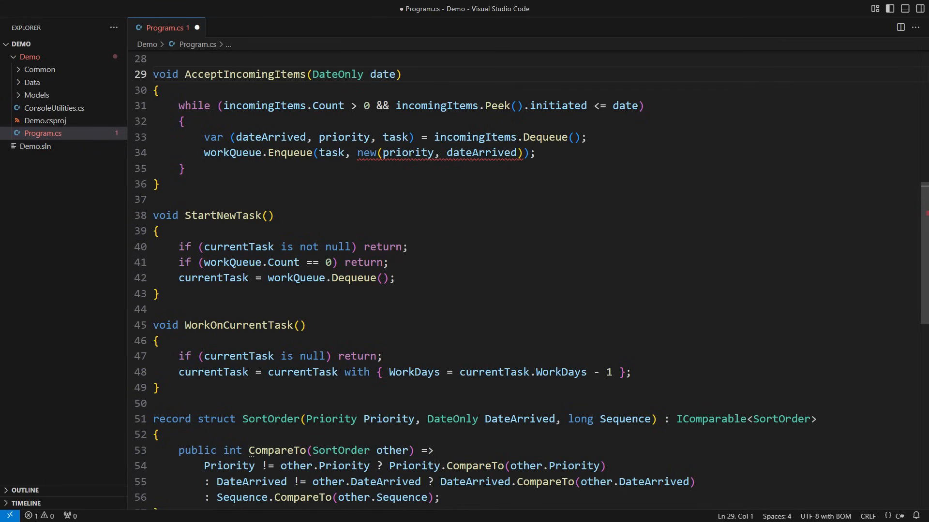
# Make AcceptIncomingItems take a long sequence, increment it per task, and return it
pyautogui.click(400, 74)
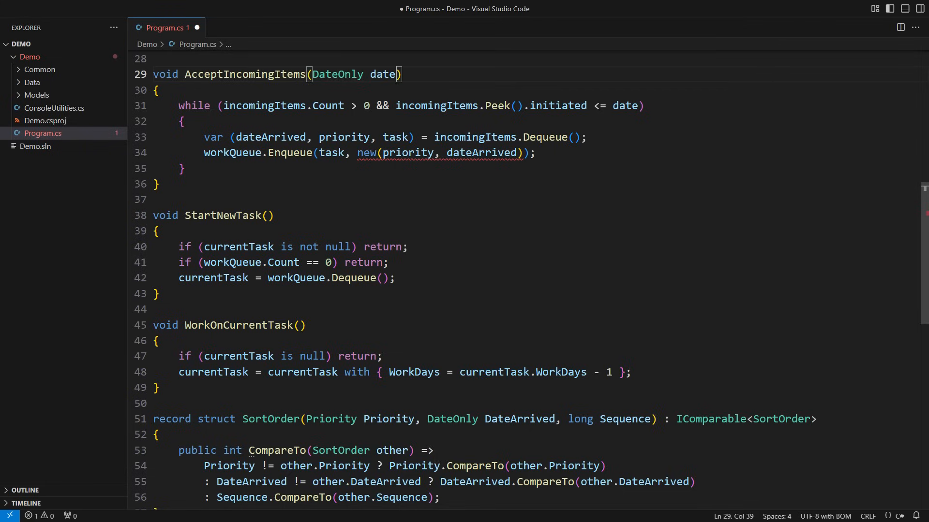
pyautogui.write(', long sequence')
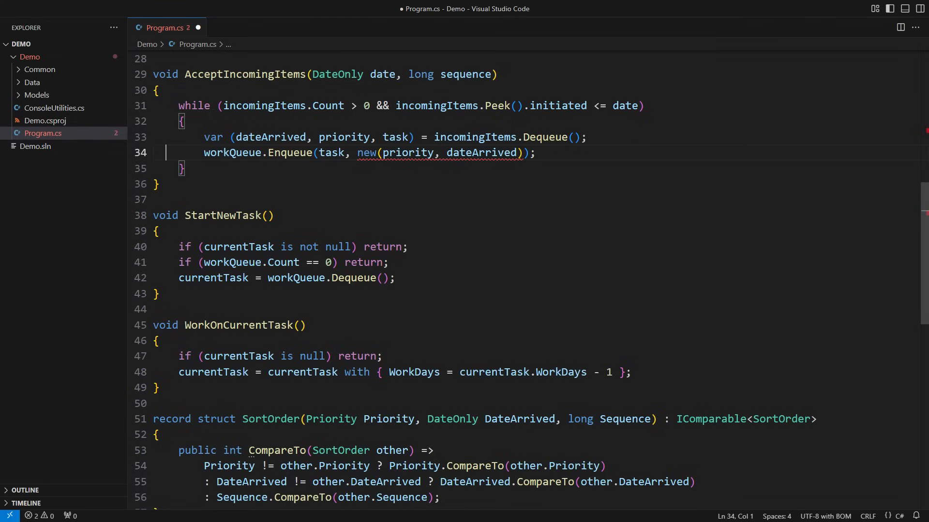
pyautogui.write(', sequence')
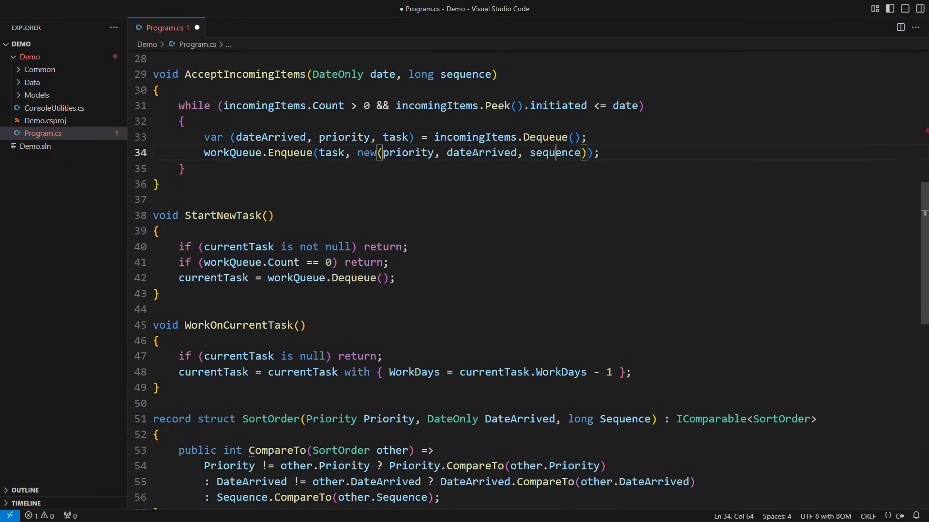
pyautogui.write('++')
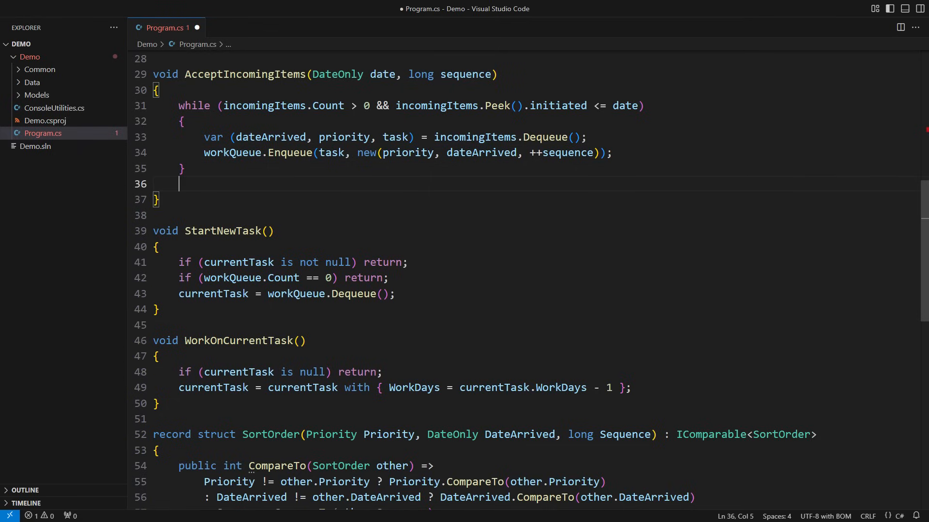
pyautogui.write('return sequence;')
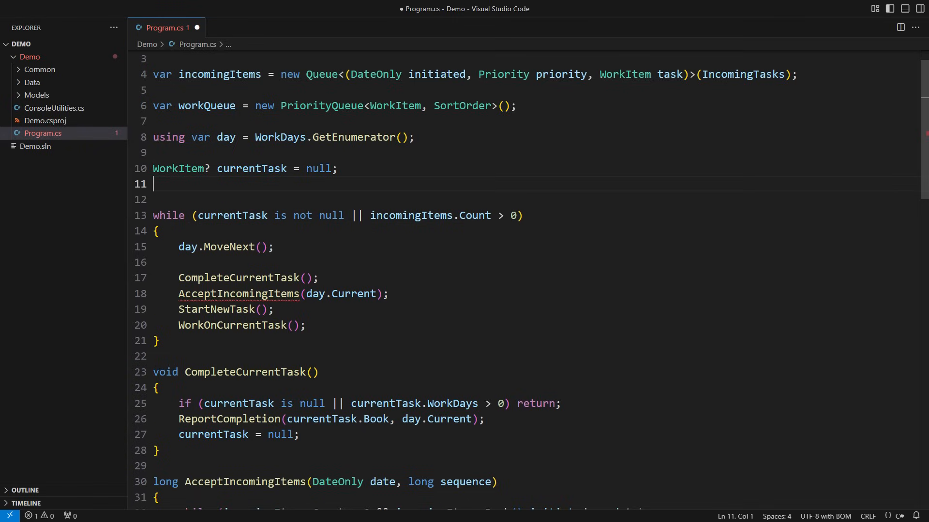
# Declare 'long sequence = 0;' and reassign it from AcceptIncomingItems(day.Current, sequence)
pyautogui.write('long sequence = 0;')
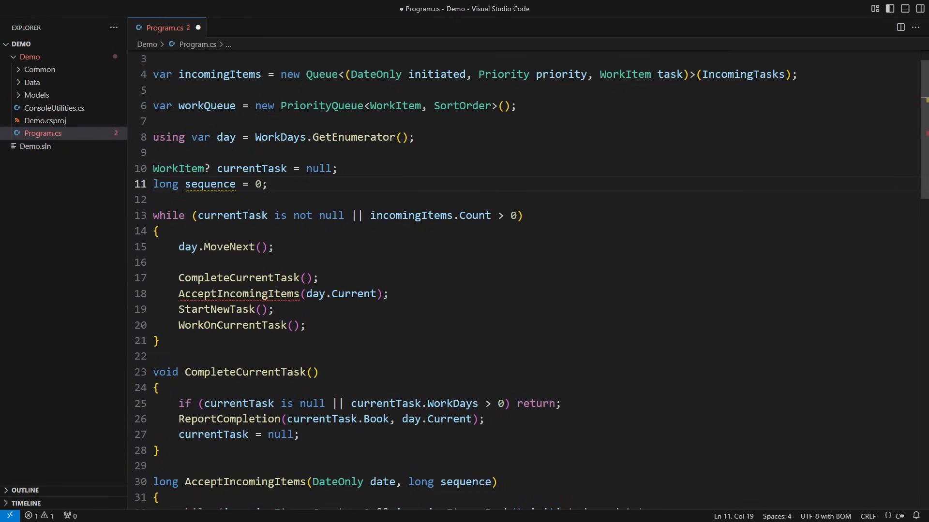
pyautogui.click(177, 293)
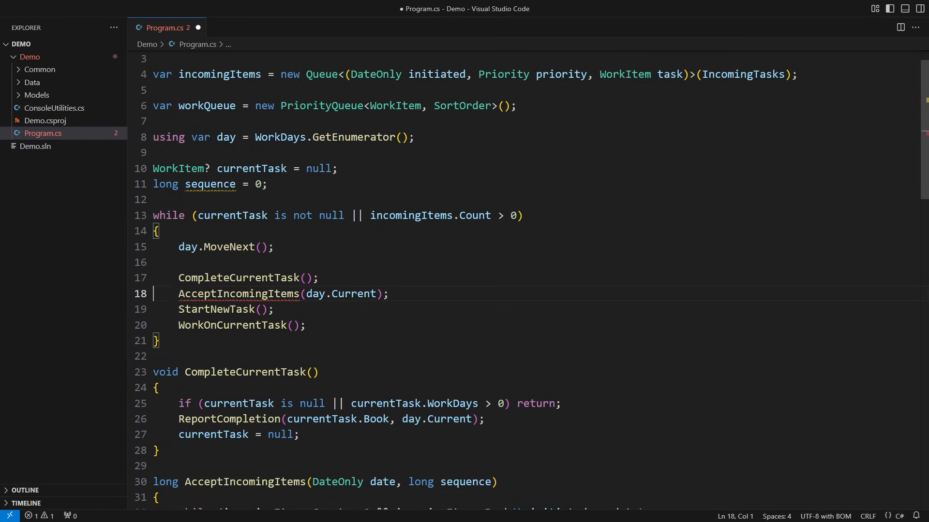
pyautogui.write('sequence =')
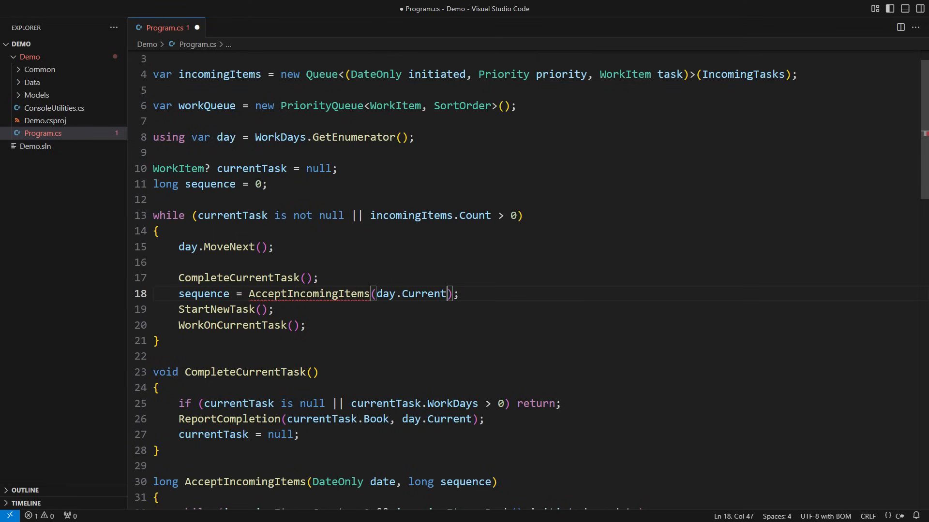
pyautogui.write(', sequence')
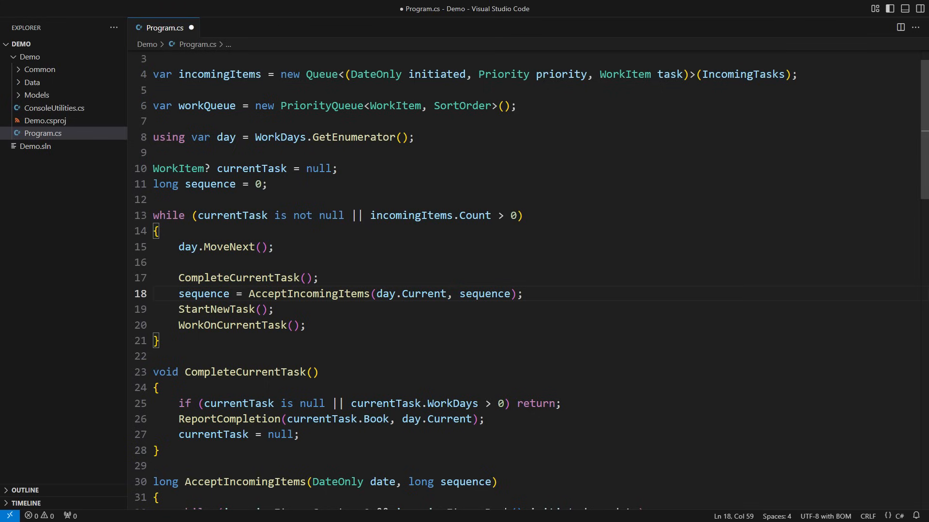
# Add a QueueItem record pairing a WorkItem with its SortOrder
pyautogui.scroll(-3)
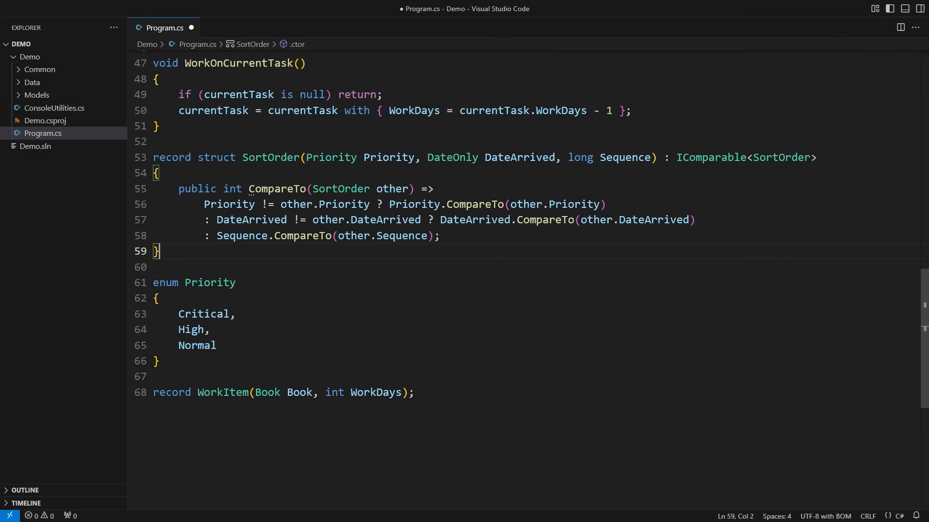
pyautogui.write('record QueueItem(WorkItem)')
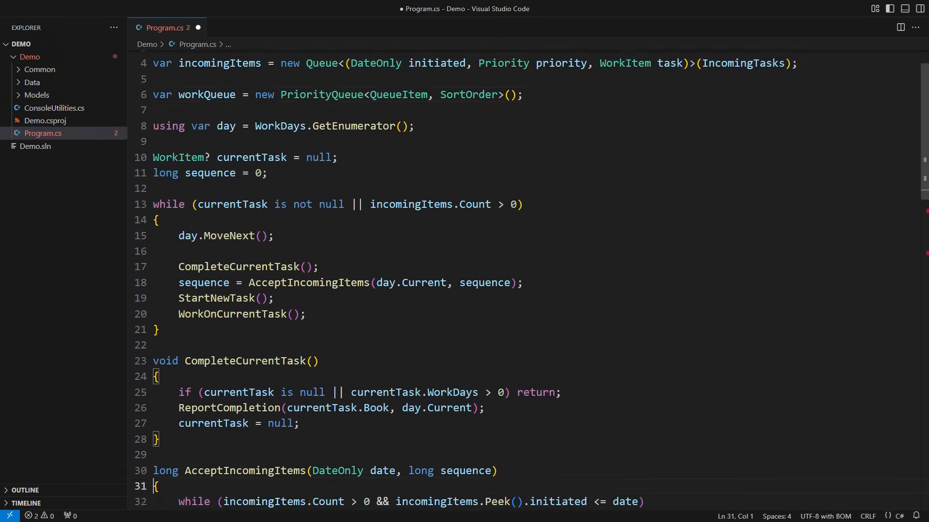
pyautogui.scroll(-3)
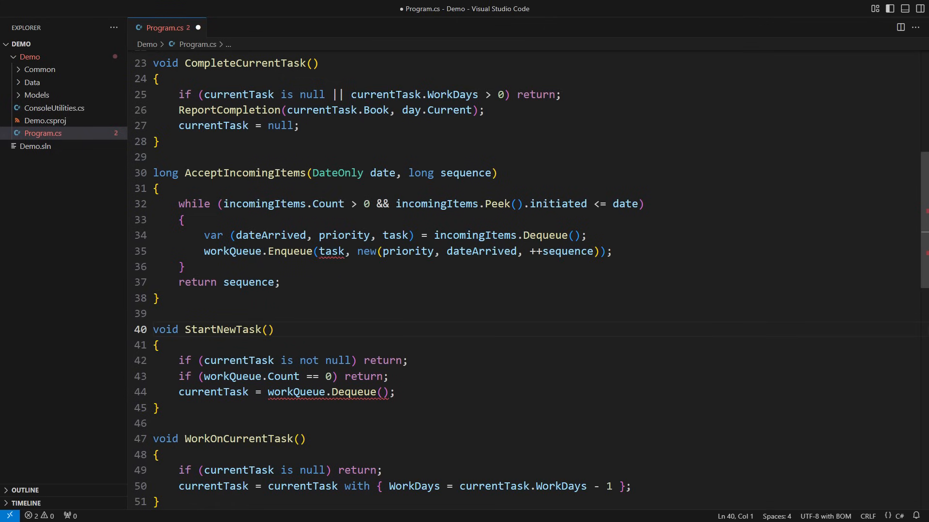
# Deconstruct Dequeue into (currentTask, _) and add a PreemptCurrentTask() method signature
pyautogui.write('(')
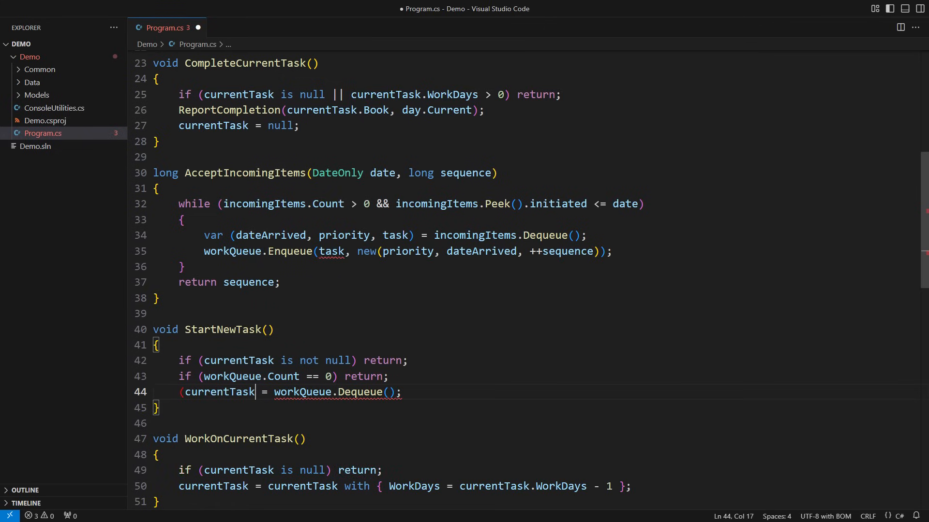
pyautogui.write(', _)')
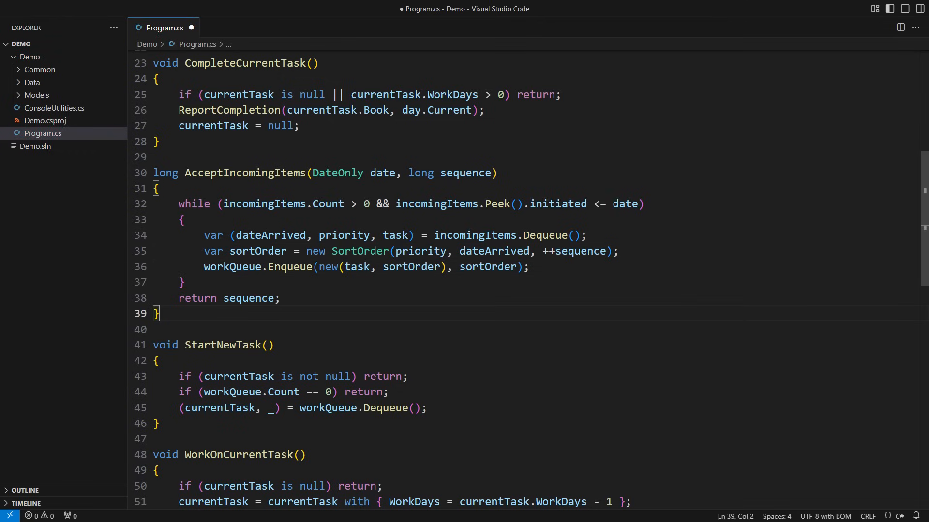
pyautogui.scroll(-3)
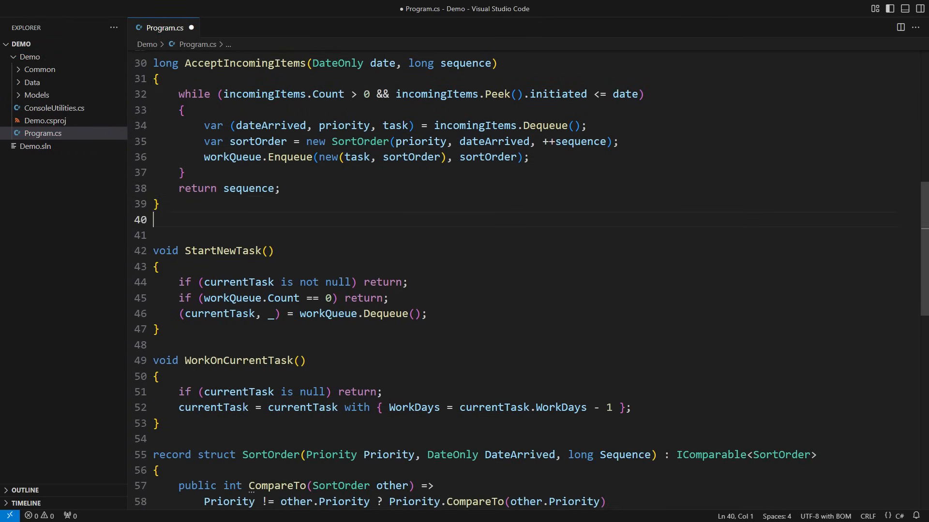
pyautogui.write('void PreemptCurrentTask()')
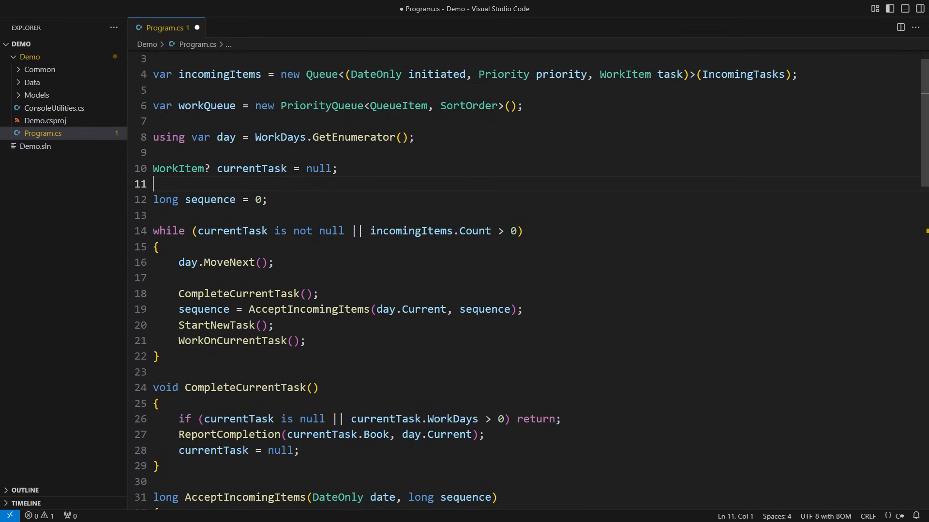
# Declare 'SortOrder currentSortOrder = default;' and deconstruct Dequeue into currentSortOrder
pyautogui.write('SortOrder currentSortOrder = defaul')
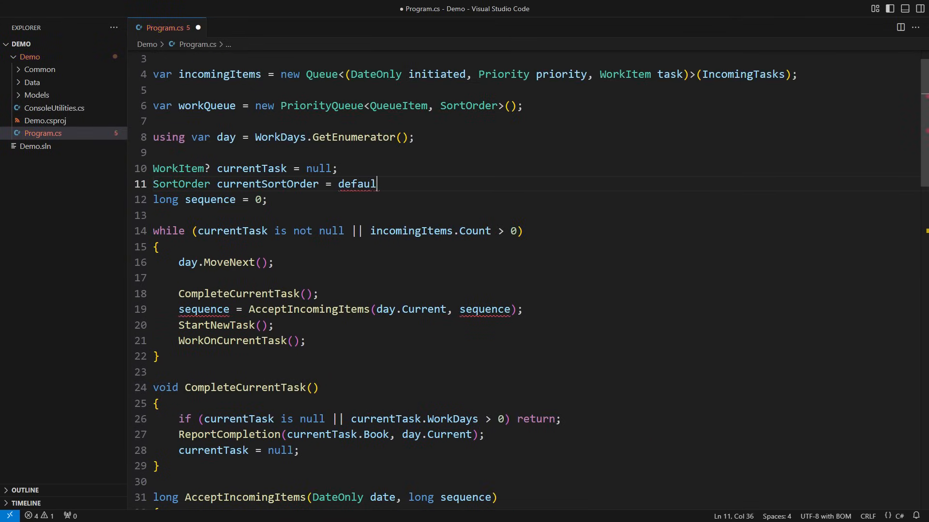
pyautogui.write('t;')
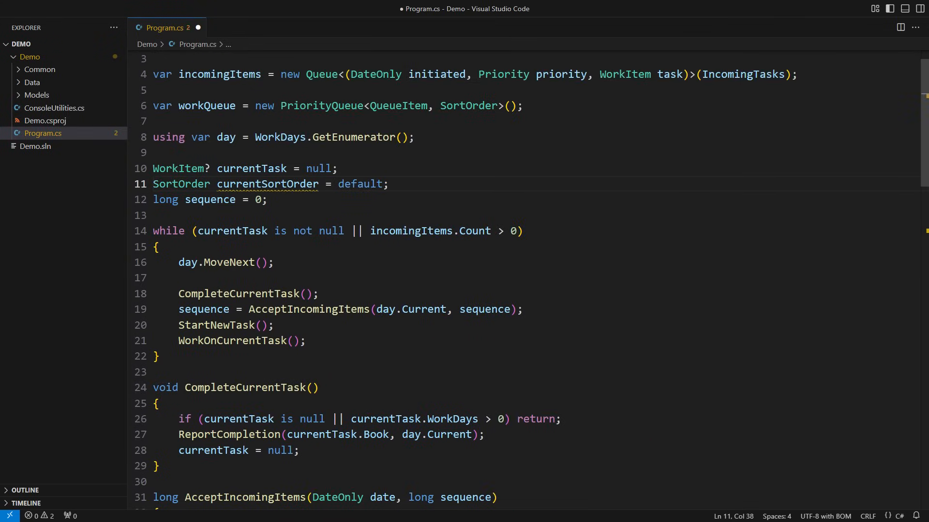
pyautogui.scroll(-3)
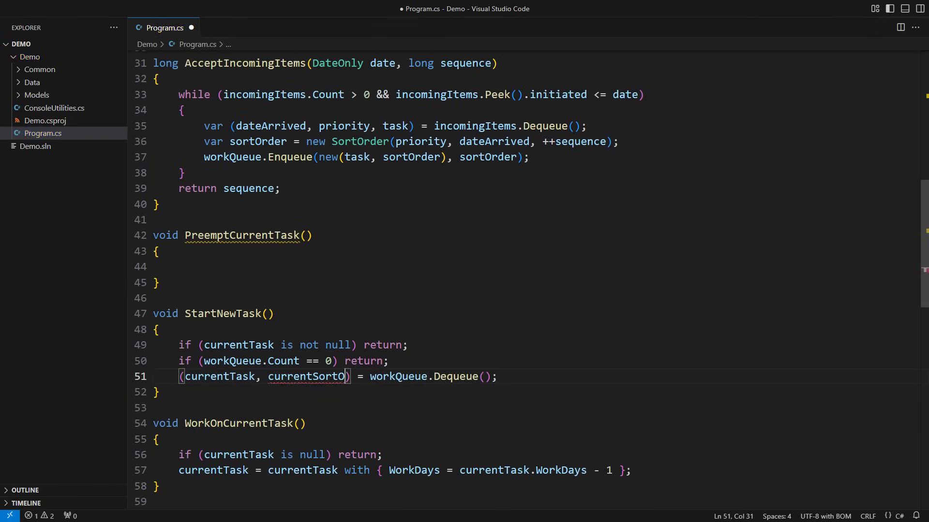
pyautogui.write('rder')
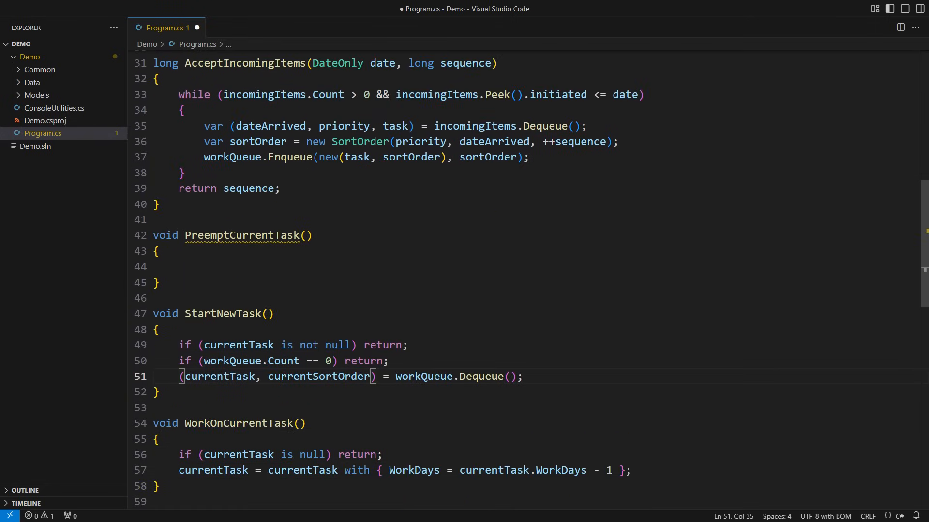
# Give PreemptCurrentTask guards returning for null task, Critical current priority, or empty queue
pyautogui.click(180, 267)
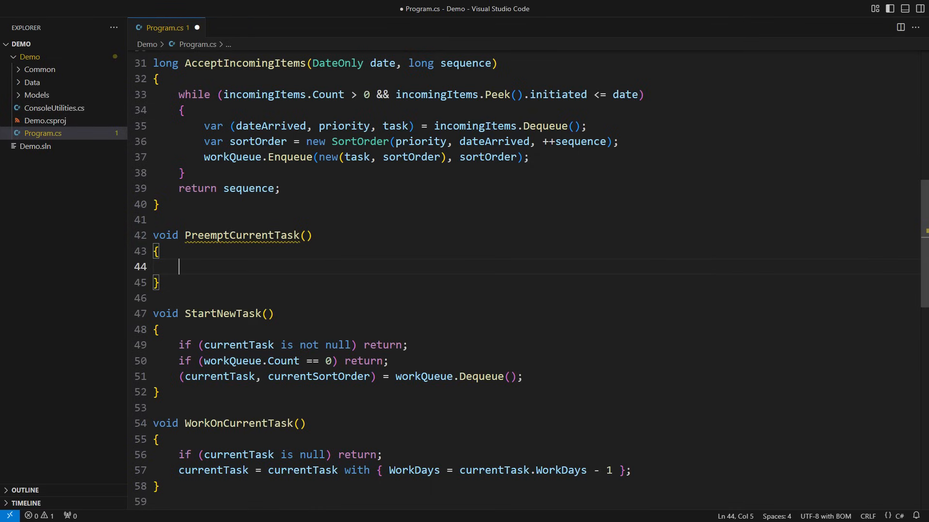
pyautogui.write('if (currentTask is null) return;')
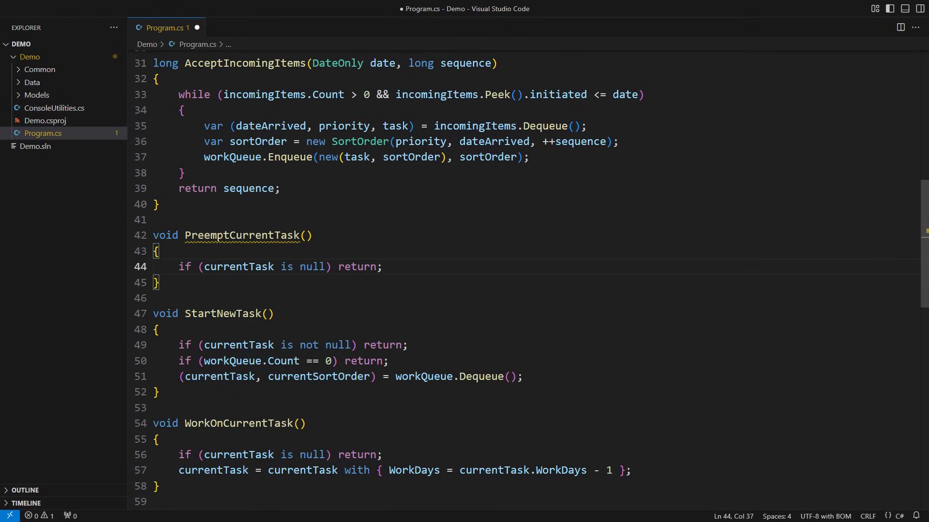
pyautogui.write('if (currentSortOrder.Priority == Priority.Critical) return;')
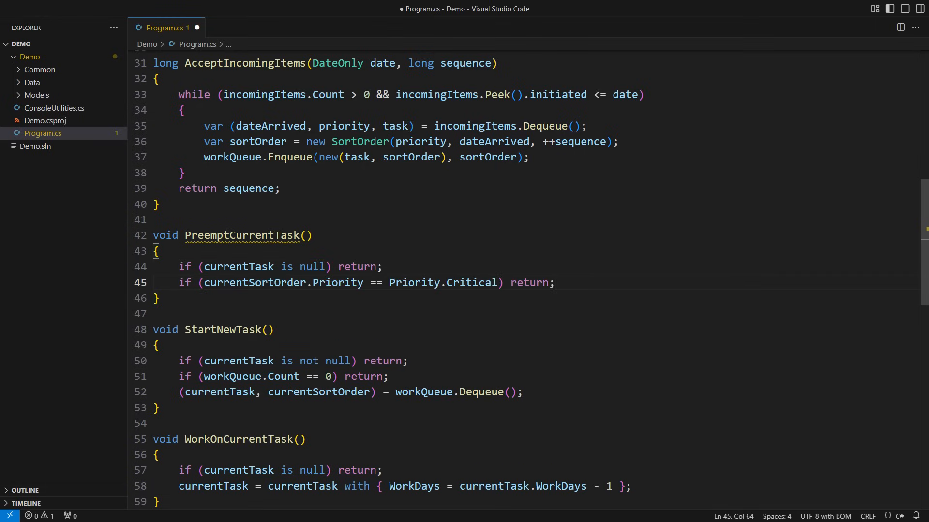
pyautogui.write('if (workQueue.Count == 0) return;')
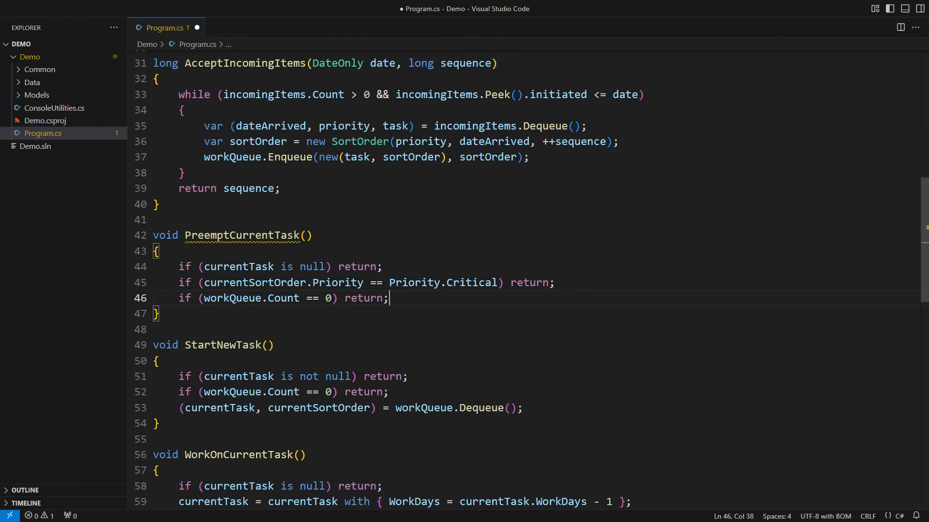
# Re-enqueue the current task with currentSortOrder when a Critical item waits, then clear currentTask
pyautogui.write('if (workQueue.Peek()')
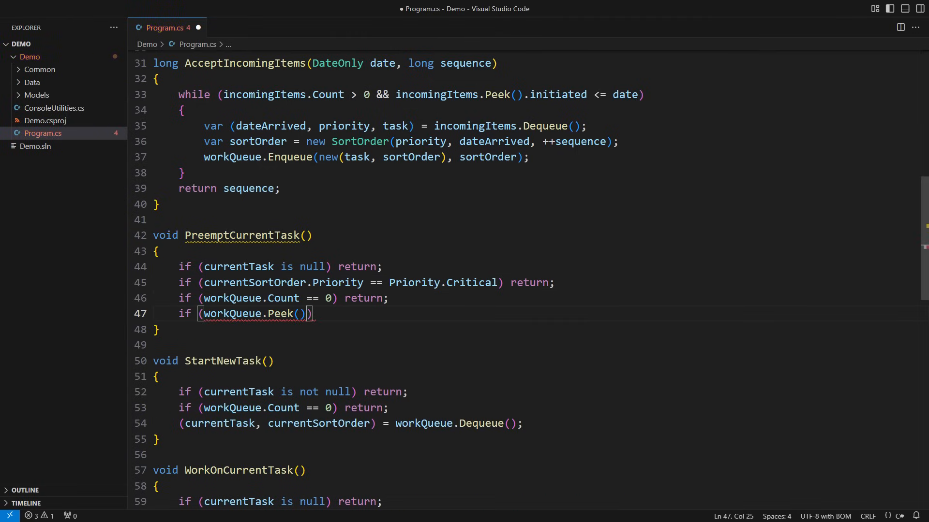
pyautogui.write('.SortOrder.Priority != Priority.Critical')
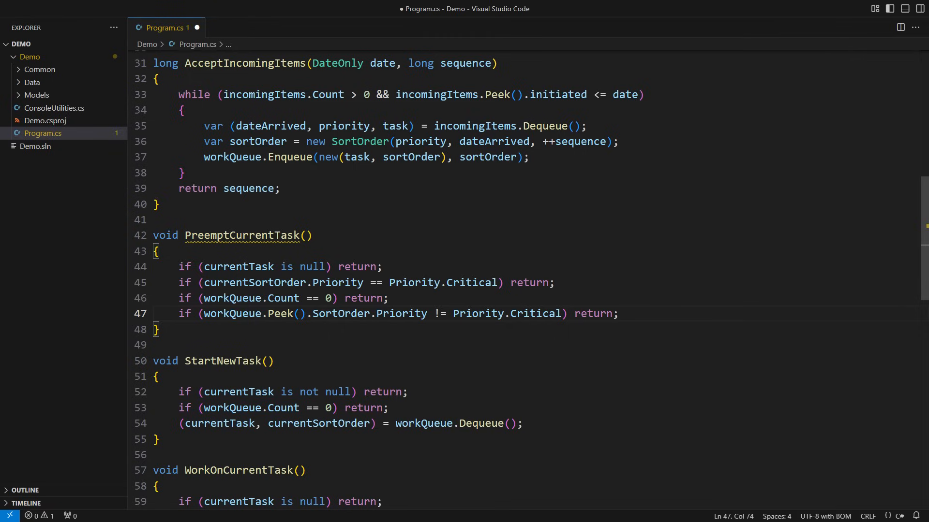
pyautogui.write('workQueue.Enqueue(new(currentTask, curr')
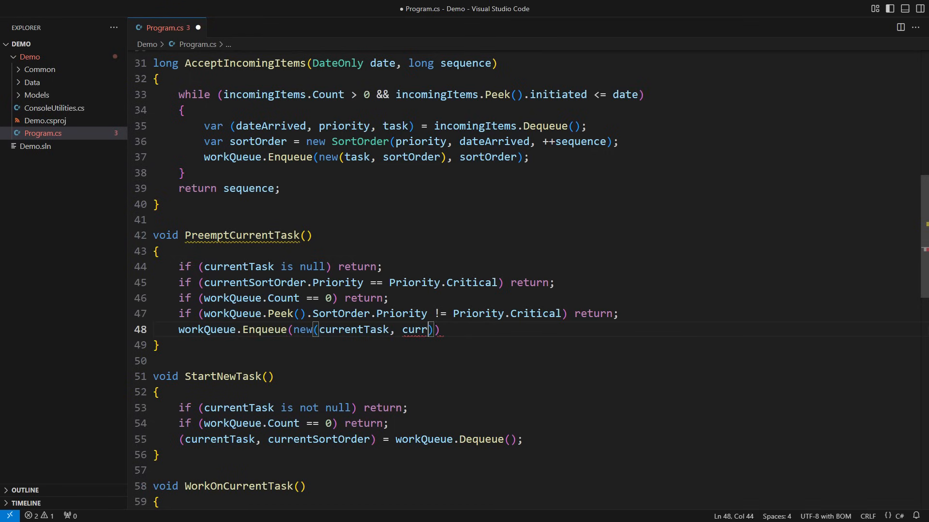
pyautogui.write('entSortOrder), currentSortOrder);')
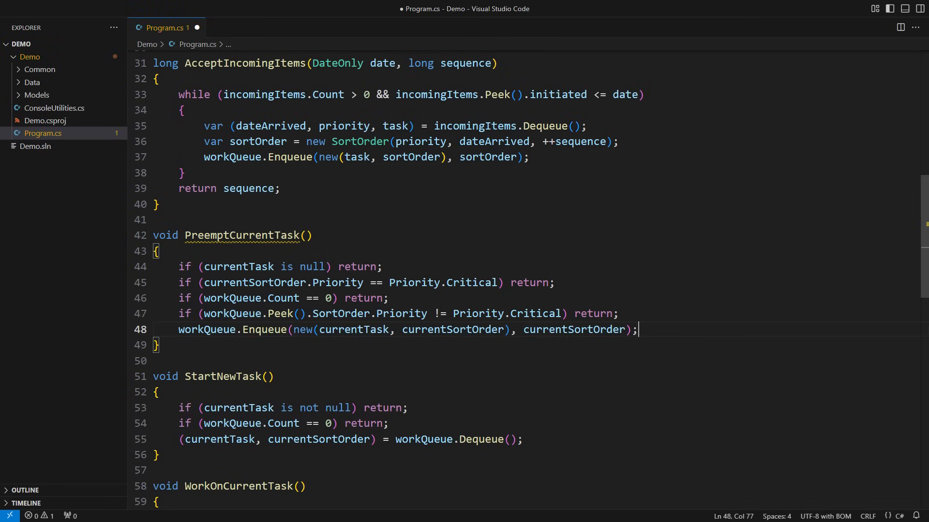
pyautogui.press('enter')
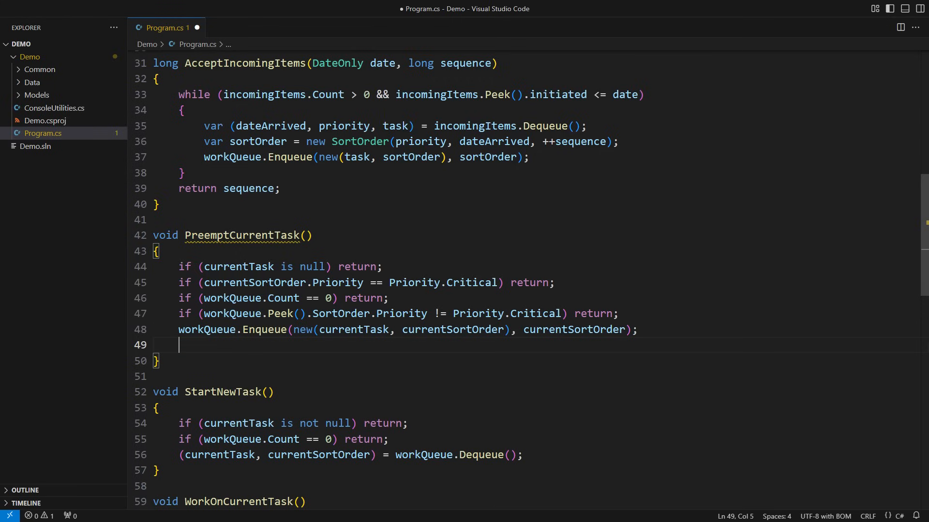
pyautogui.write('currentTask = null;')
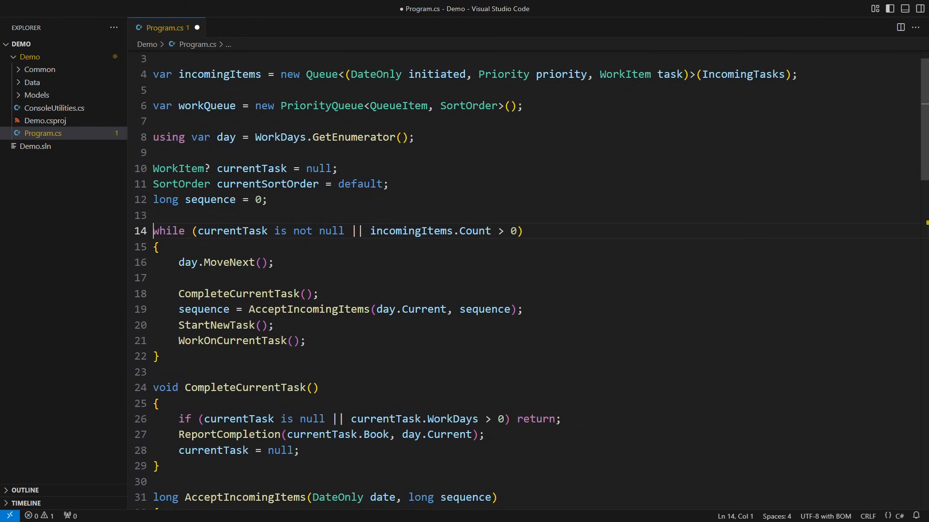
# Call PreemptCurrentTask(); in the main loop just before StartNewTask()
pyautogui.write('Pree')
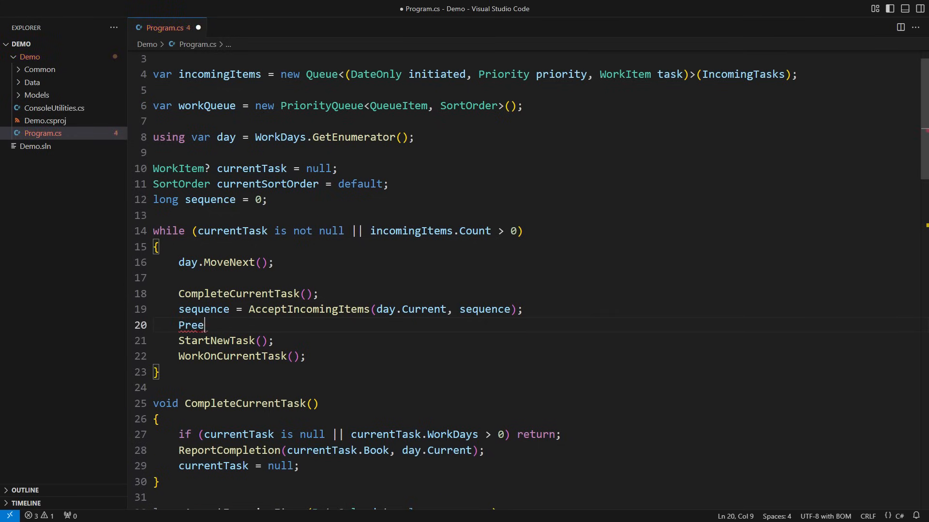
pyautogui.write('mptCurrentTask();')
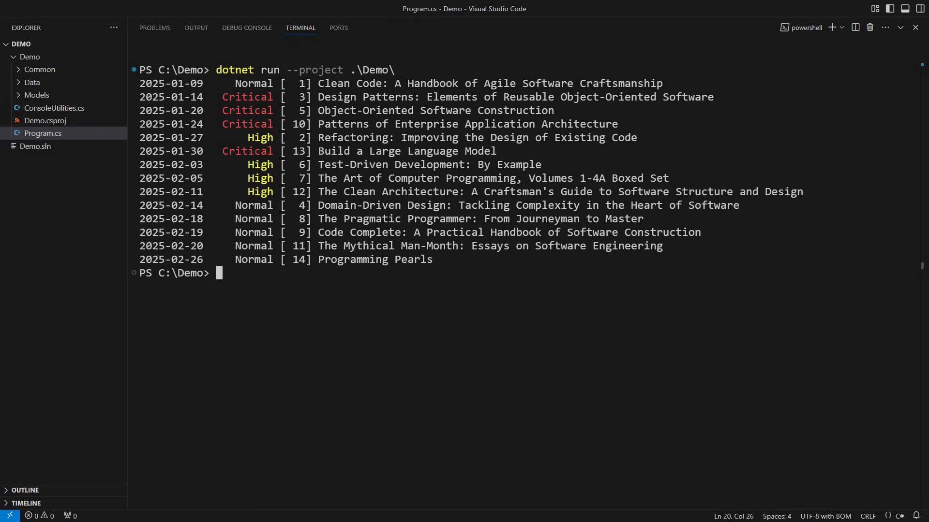
# Return from the dotnet run output to the Program.cs editor
pyautogui.click(42, 133)
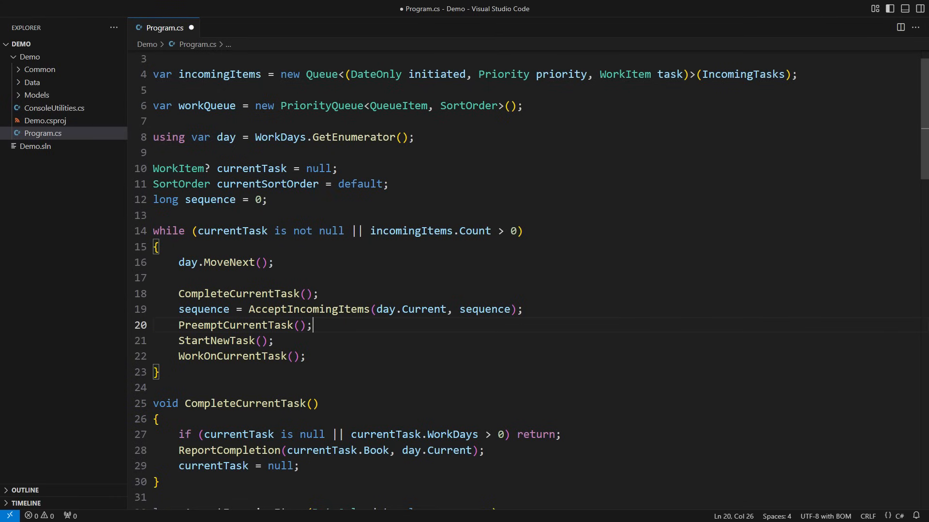